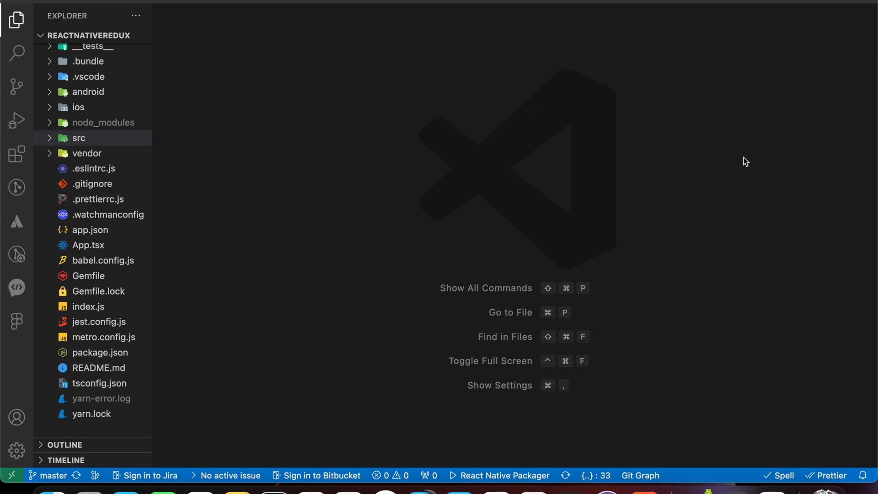
mouse_move(205, 198)
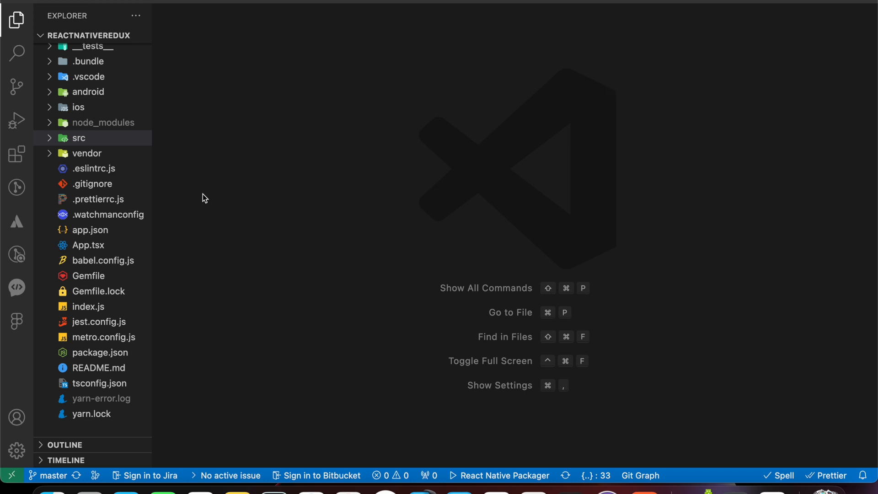
Step: Expand src > store and keep userActions.ts open showing the login, logout and changeName actions
left_click(78, 138)
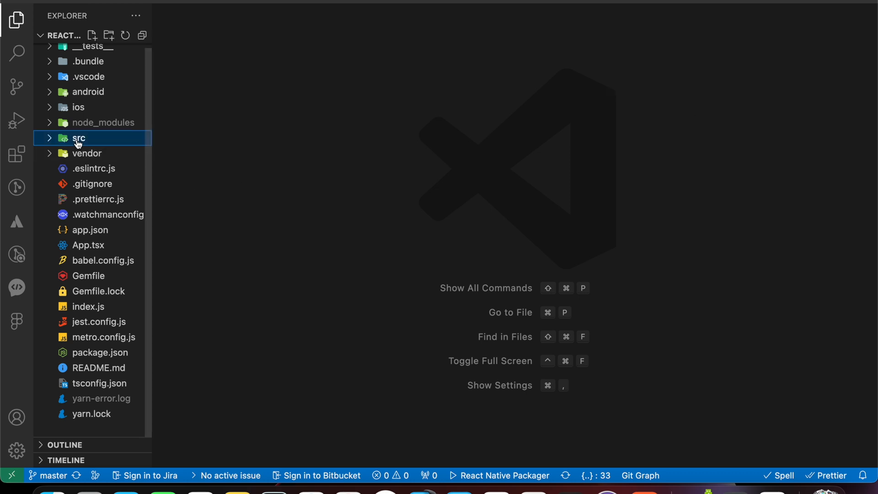
left_click(79, 138)
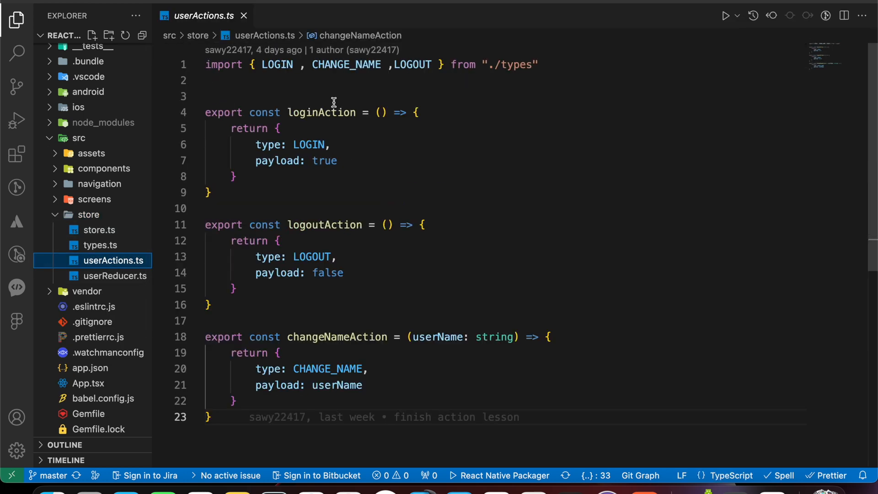
double_click(320, 112)
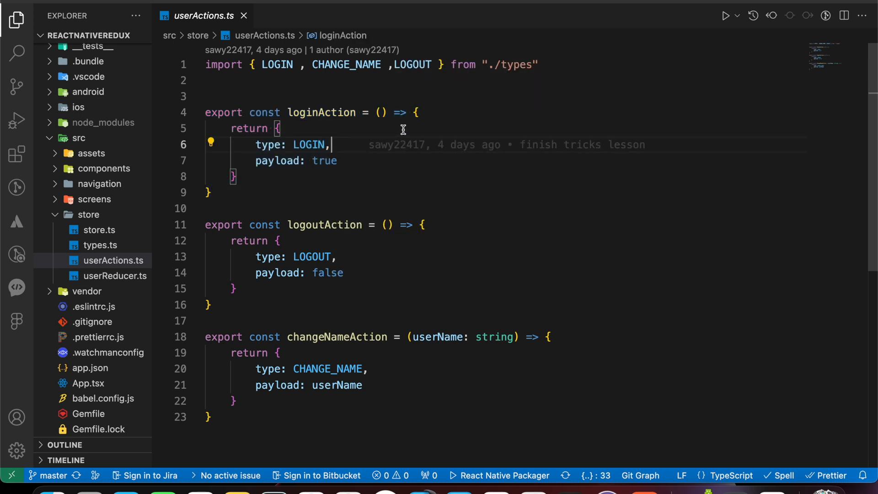
mouse_move(499, 145)
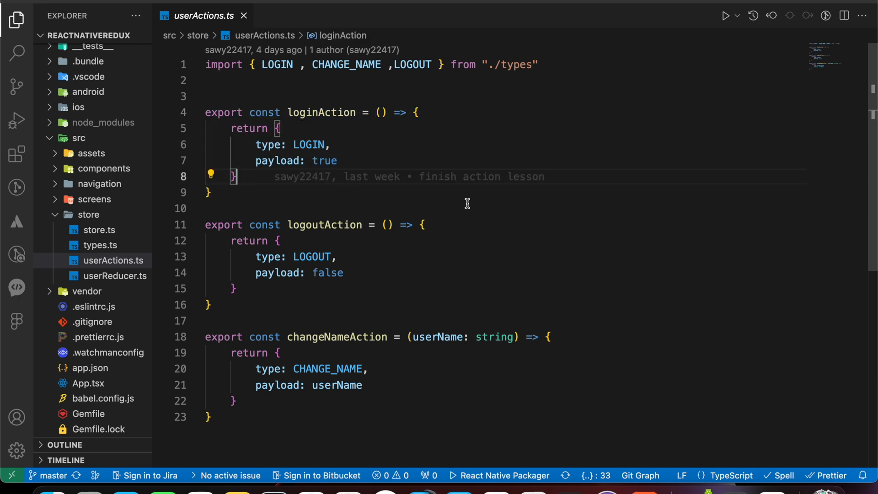
mouse_move(451, 189)
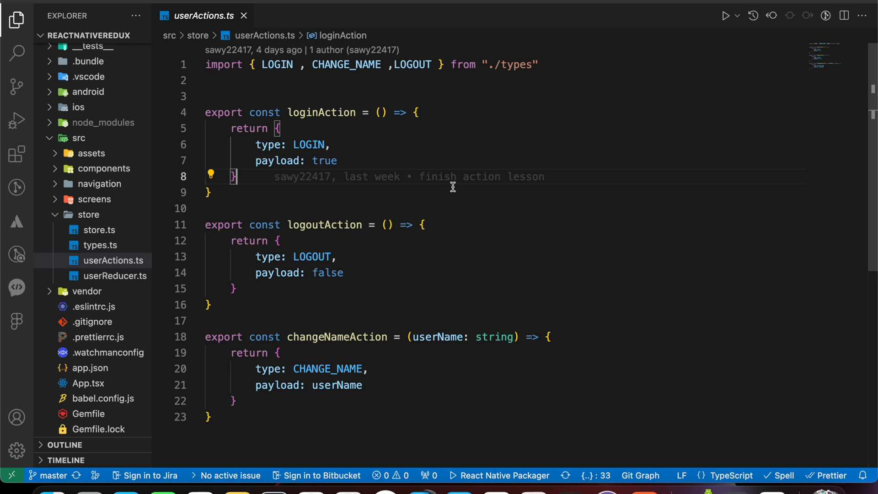
mouse_move(510, 262)
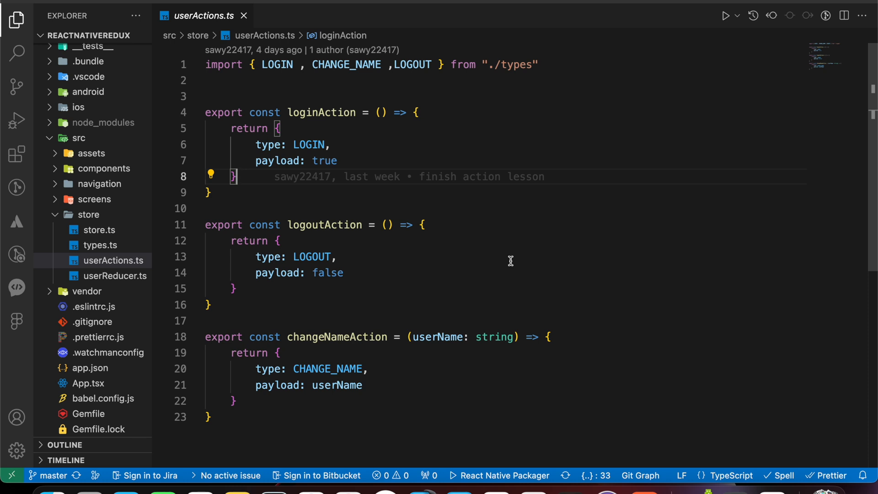
mouse_move(503, 262)
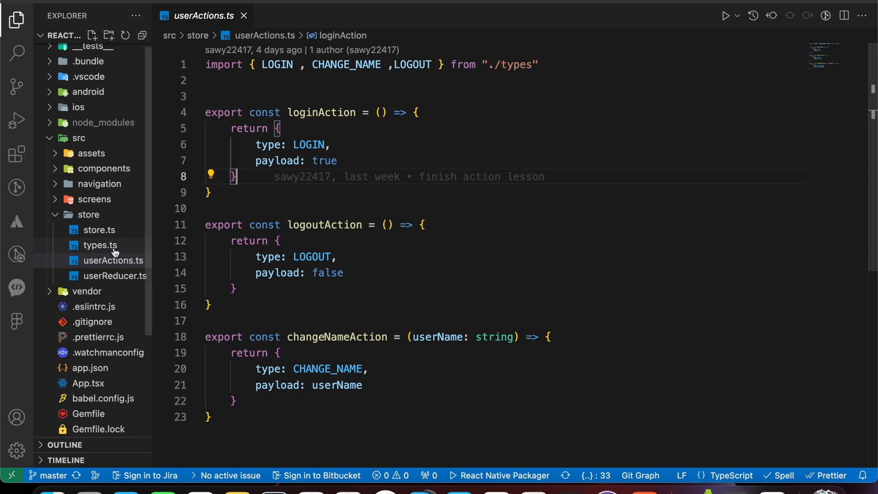
Step: With store.ts open, run yarn add redux-thunk axios in the terminal
left_click(98, 230)
type("yarn")
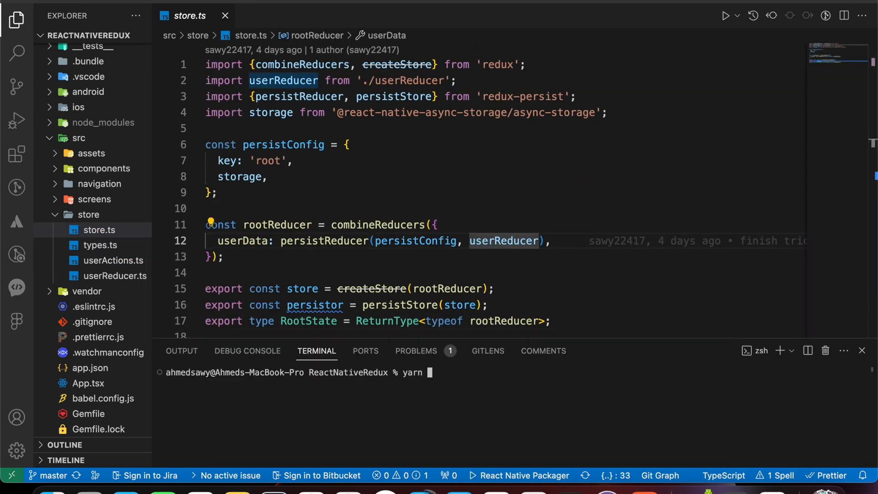
type("add redux-thu")
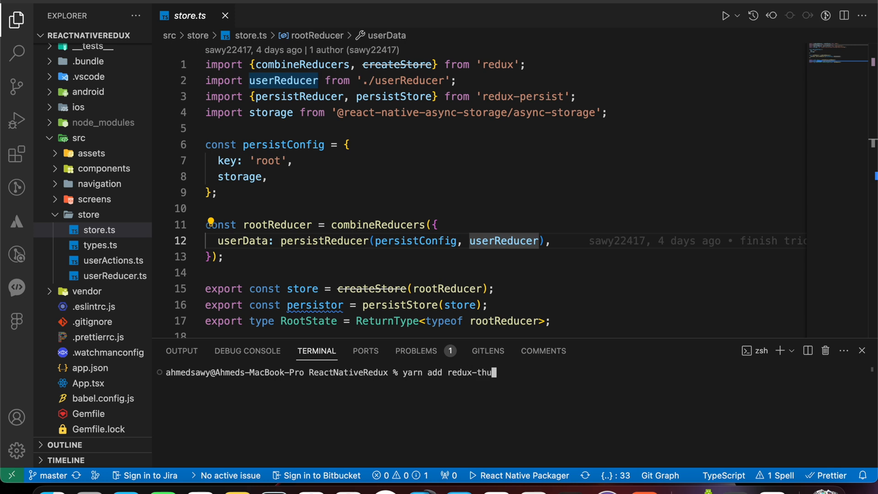
type("nk")
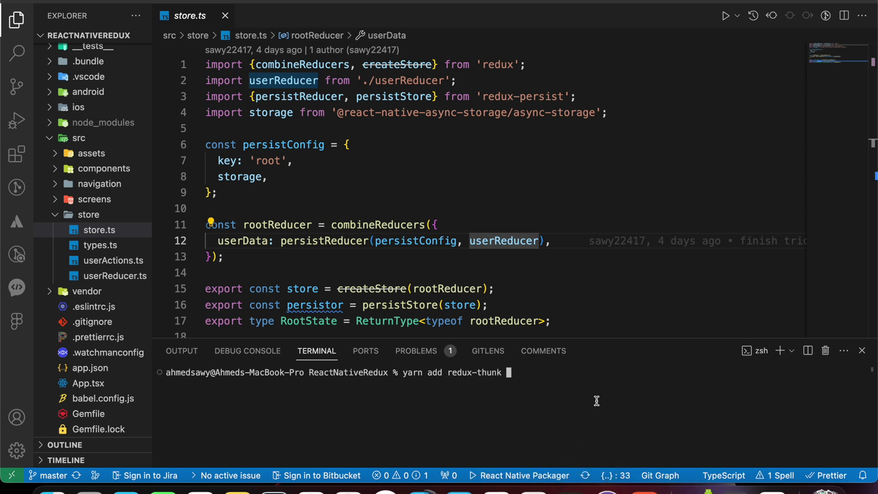
type("axios")
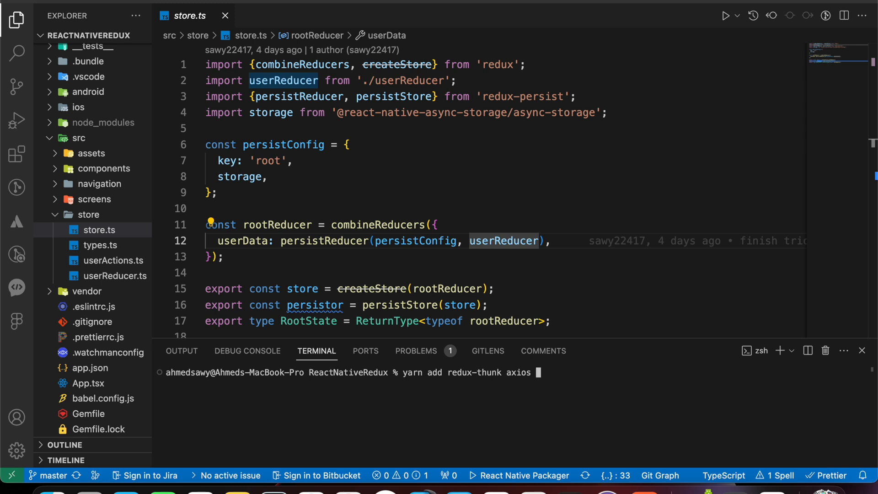
mouse_move(738, 394)
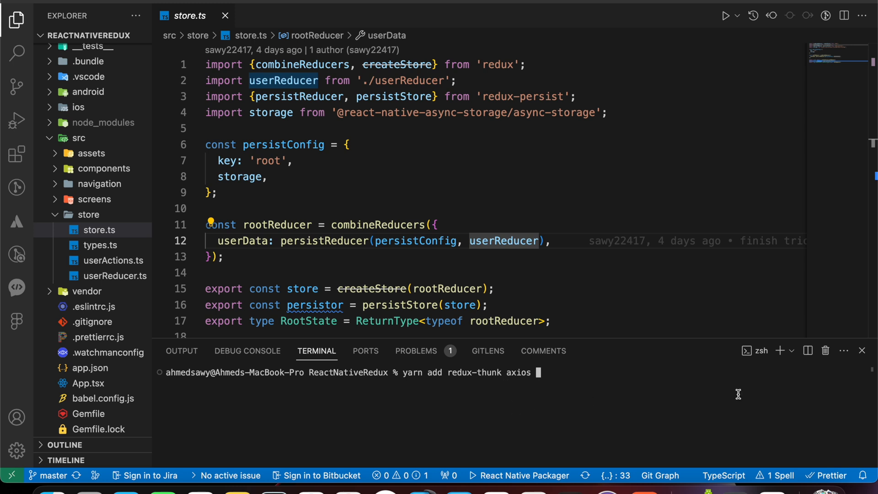
key("Enter")
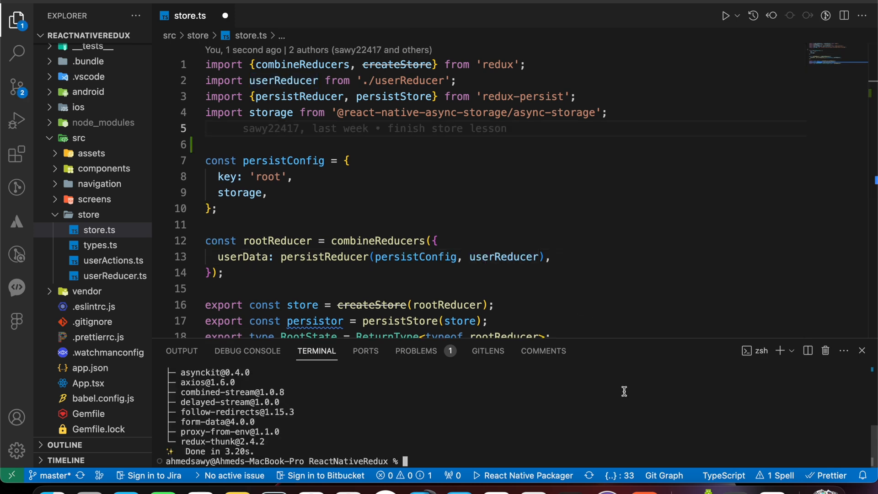
Step: Move into the ios folder and run pod install to reinstall the pods
type("cd o")
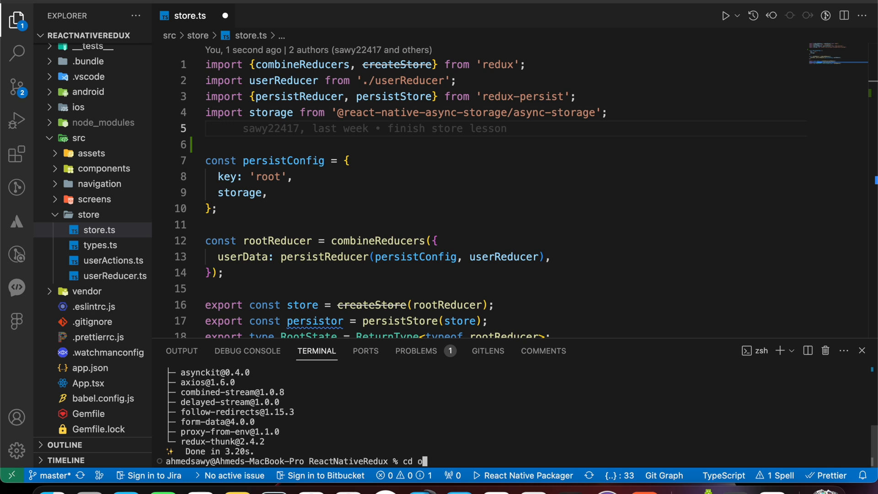
key("Backspace")
type("ios")
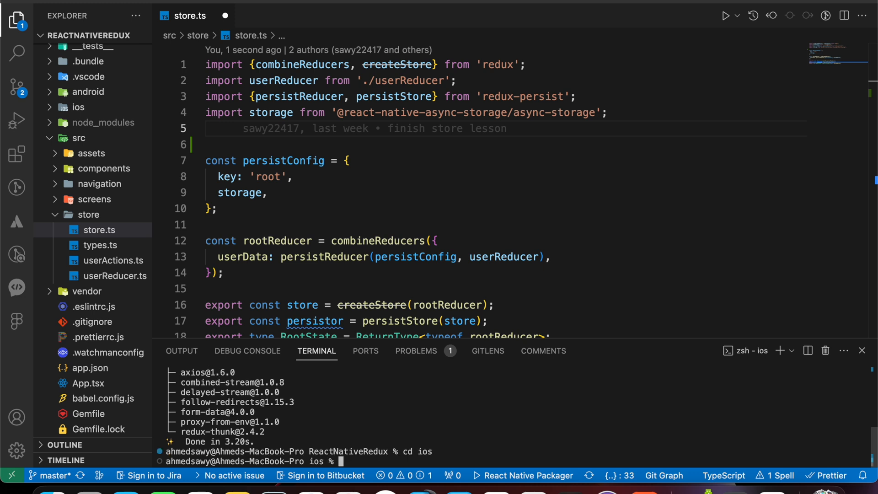
type("pod install")
type("cd ..")
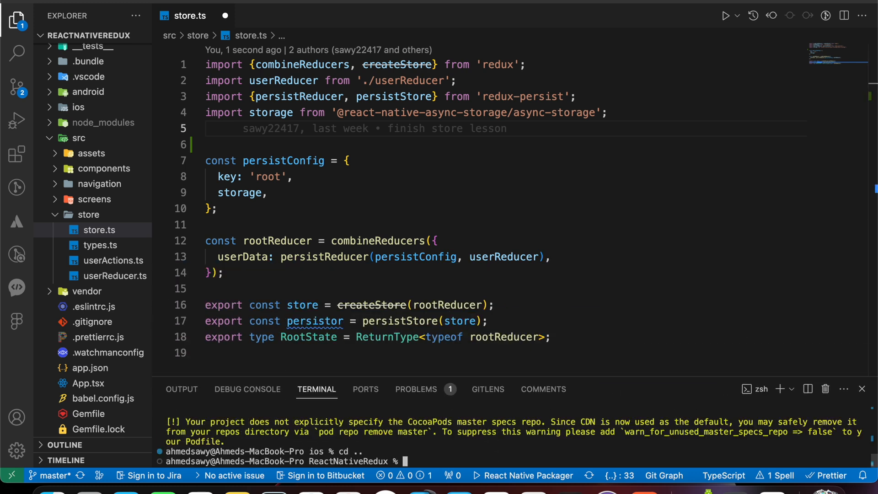
type("yarn")
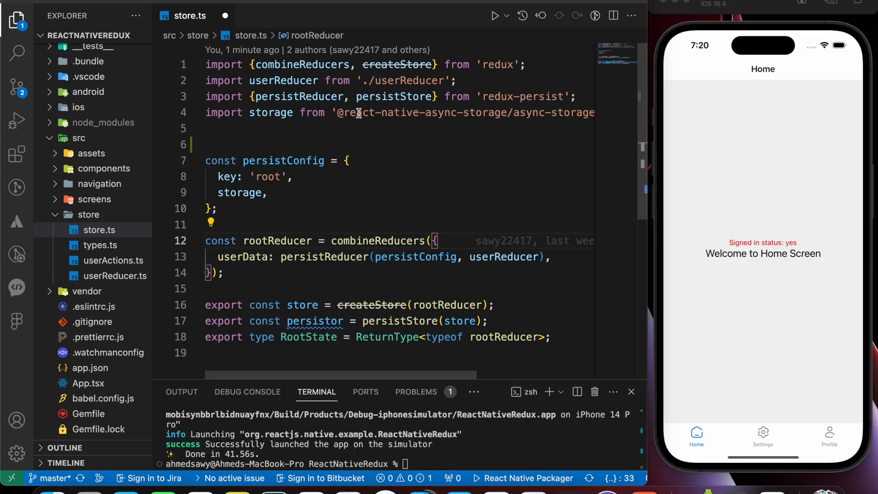
Step: Import thunk from 'redux-thunk' and create the store with applyMiddleware(thunk), then return to userActions.ts
type("import")
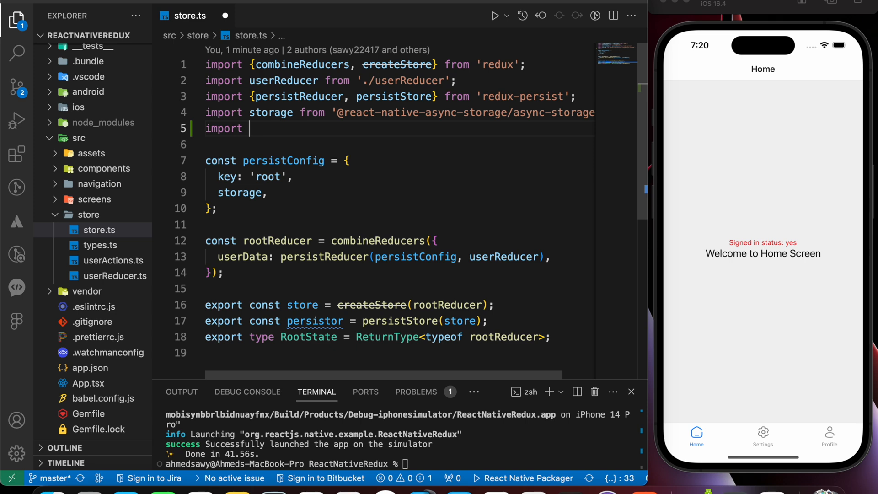
type("thum")
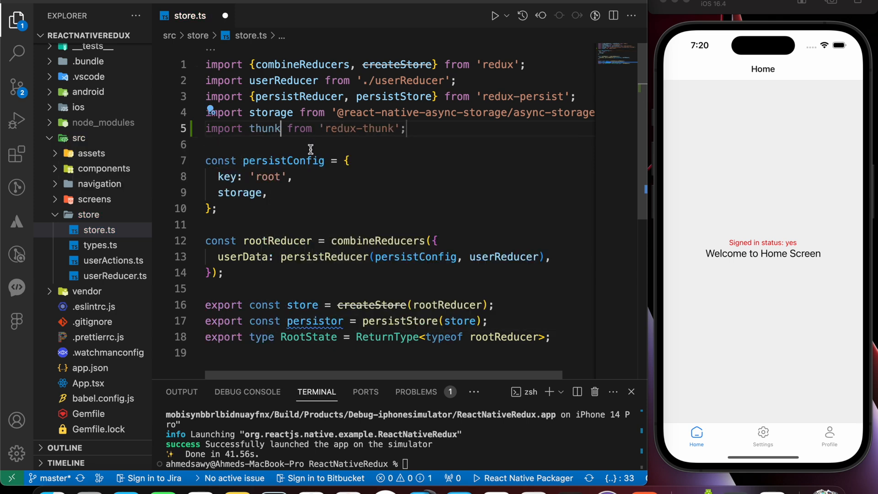
scroll("down", 3)
type(", app")
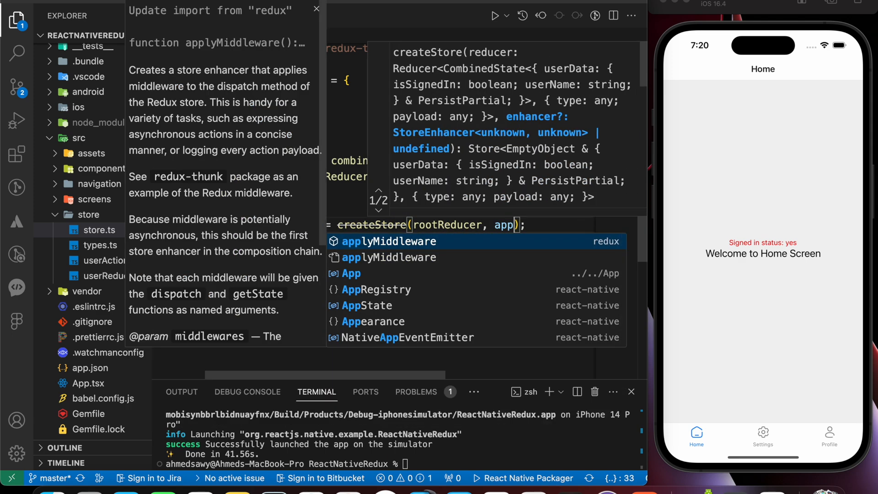
left_click(387, 242)
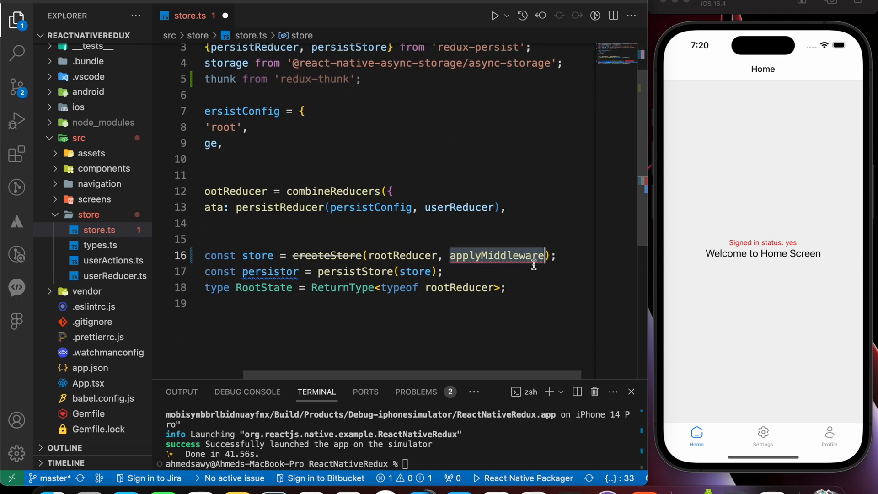
type("()")
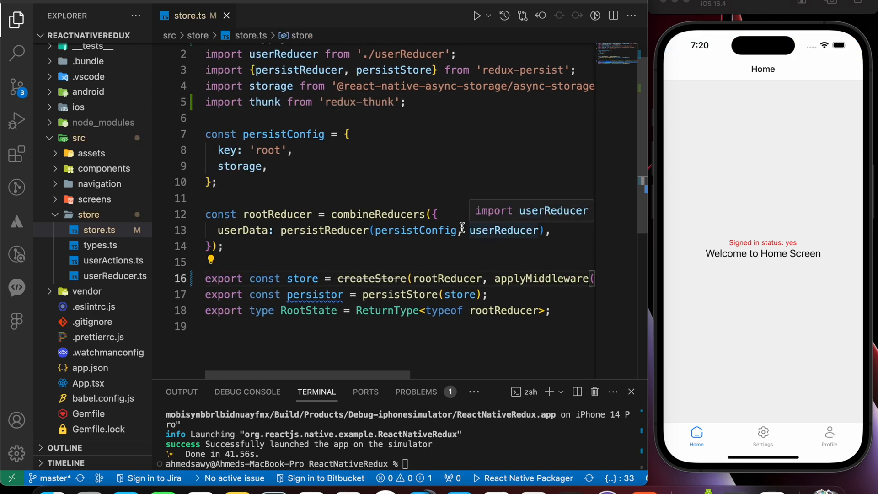
left_click(113, 260)
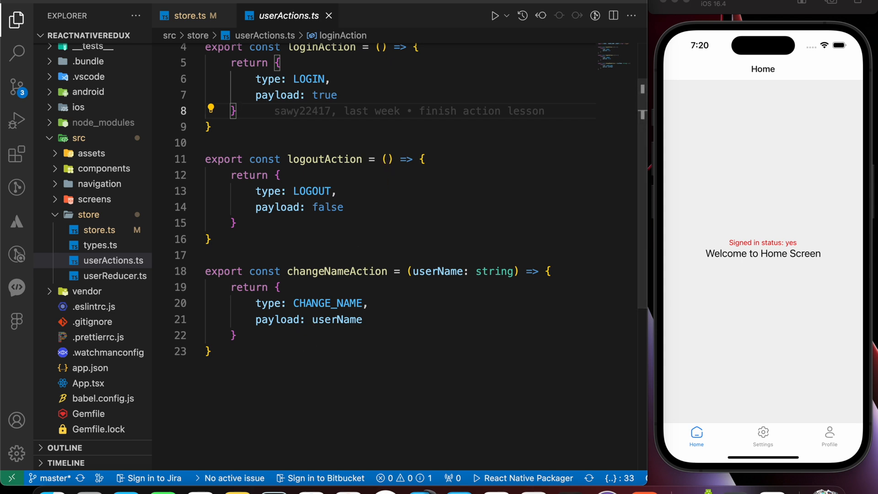
mouse_move(845, 233)
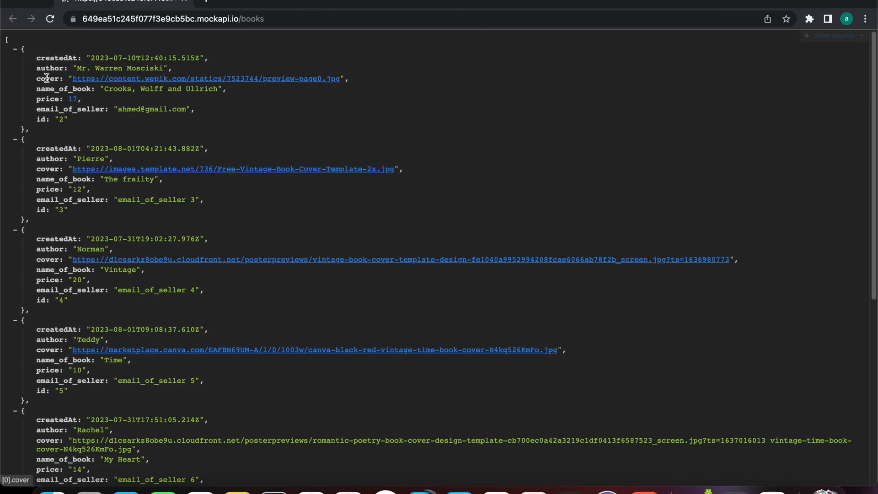
double_click(117, 68)
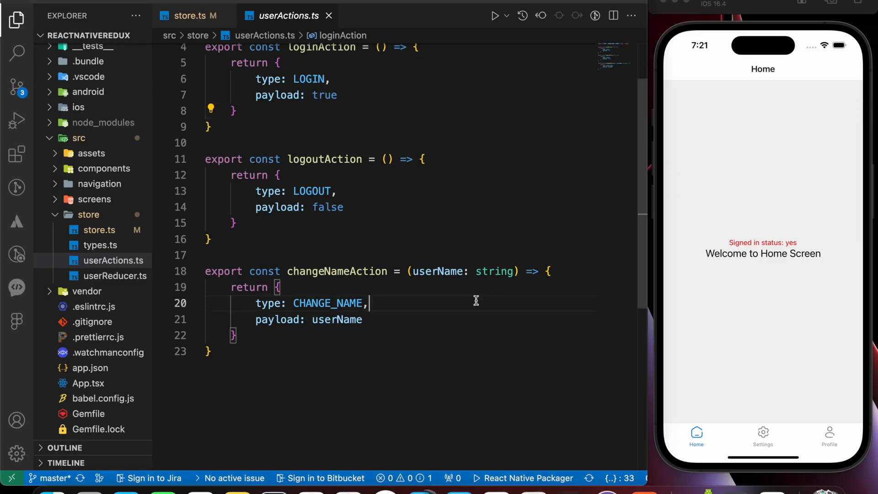
Step: Write getUsersBooks returning an async function that axios.gets the mockapi books URL into data
type("export const")
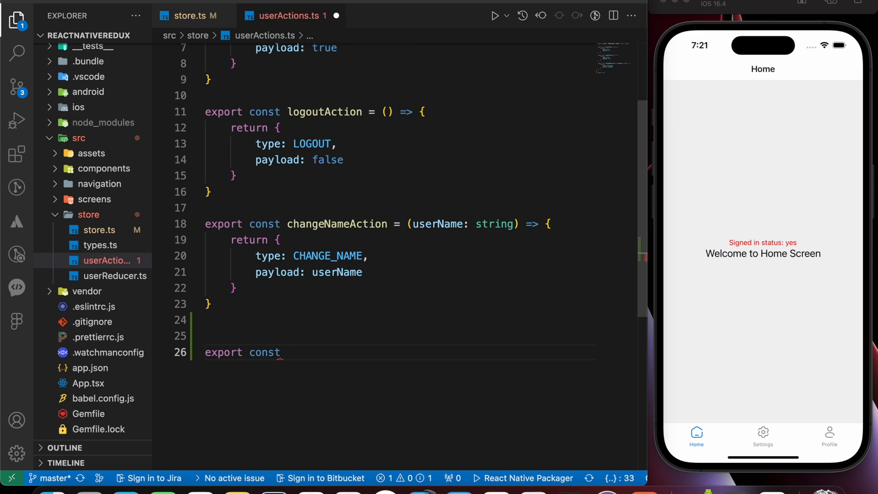
type("getUsers")
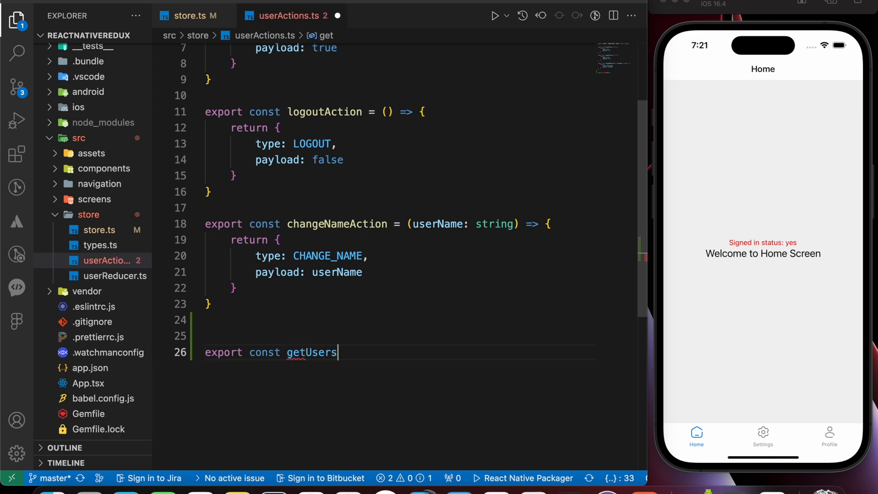
type("Books = () => {")
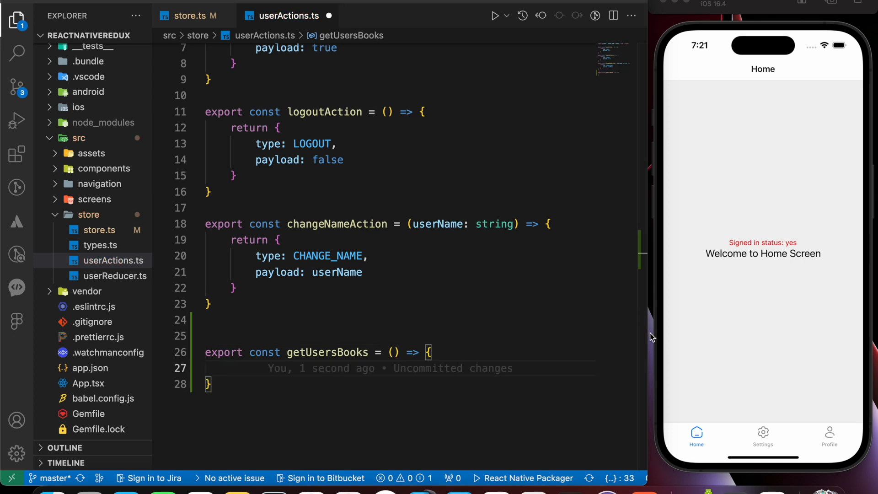
type("return a")
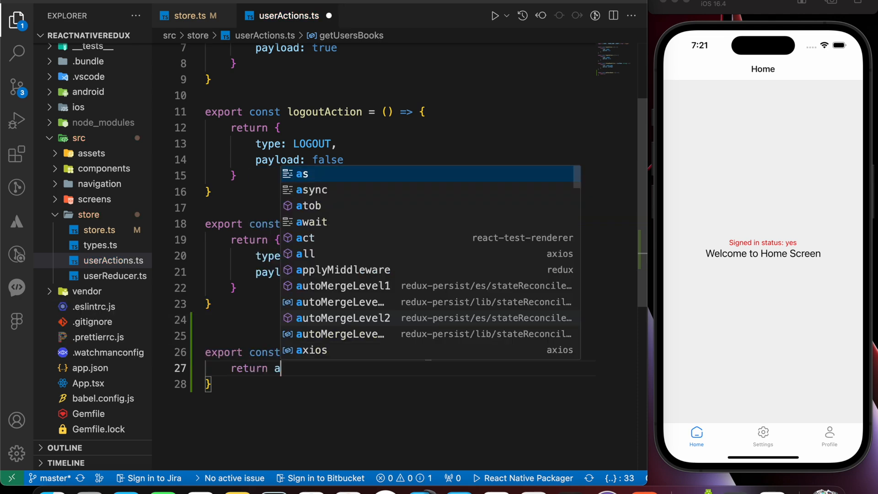
type("sync")
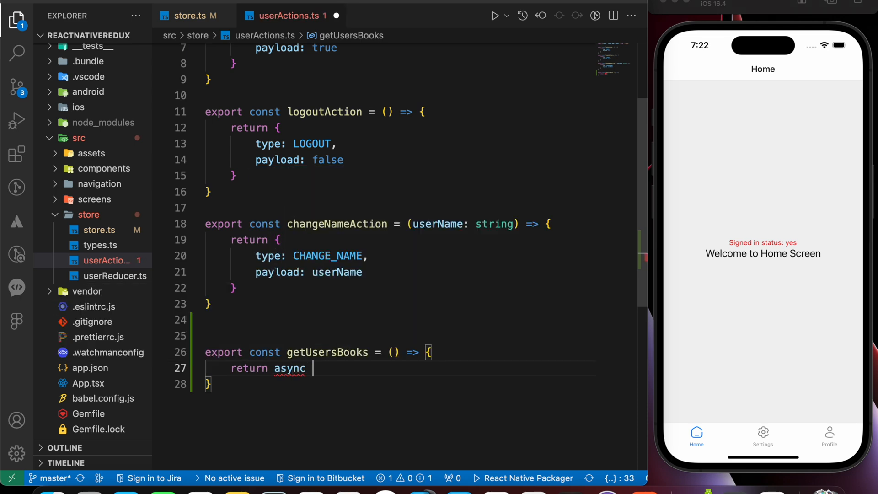
type("() => {")
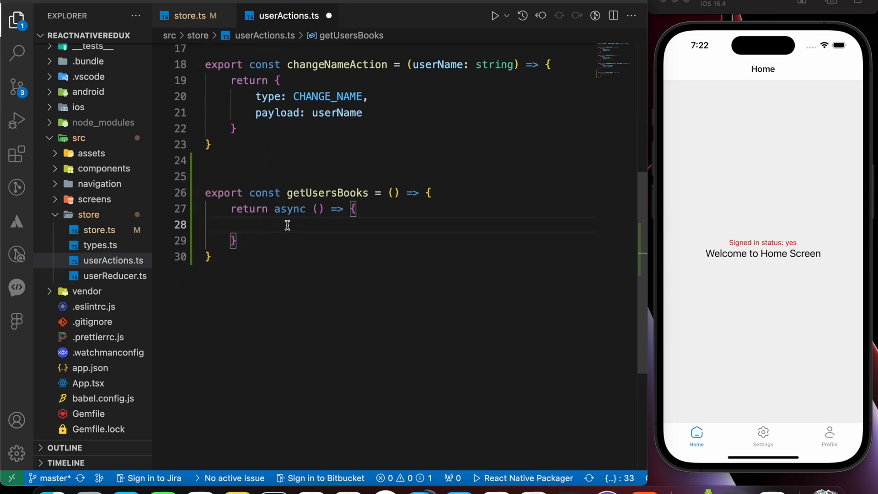
mouse_move(358, 222)
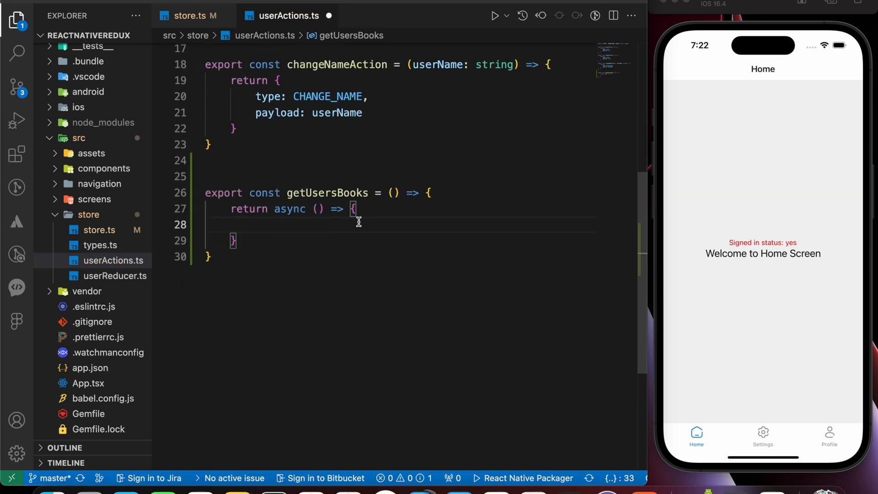
type("const {data} = axios.")
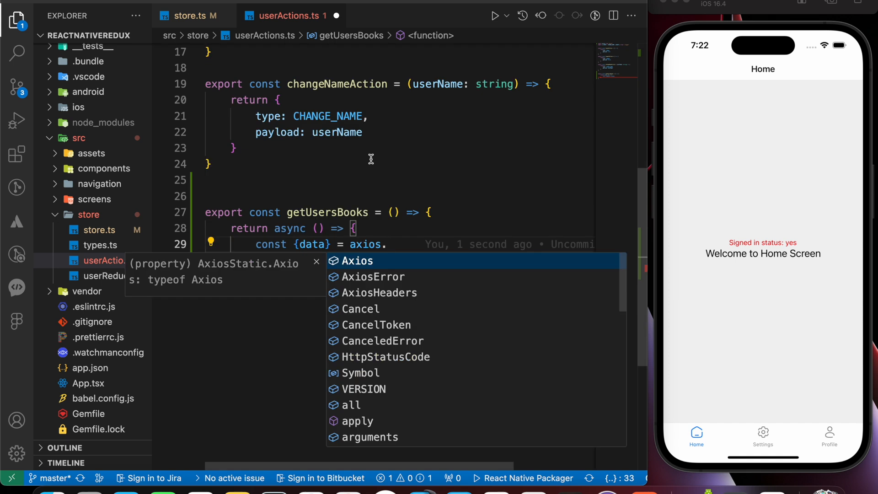
type("get(\"")
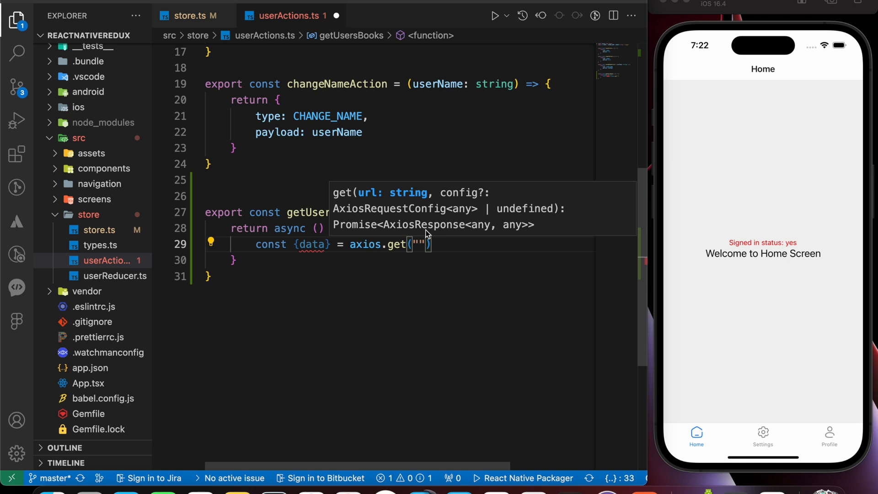
type("https://649ea51c245f077f3e9cb5bc.mockapi.io/books")
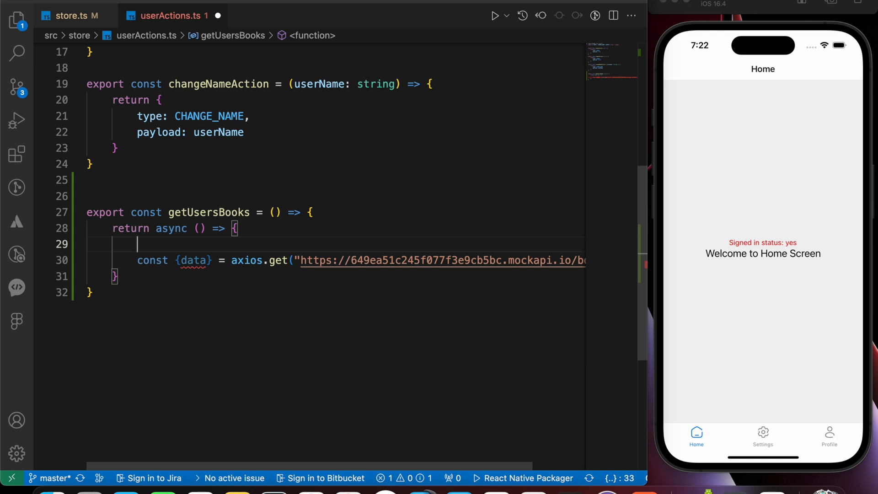
Step: Wrap the request in try/catch and log the caught error
type("try {")
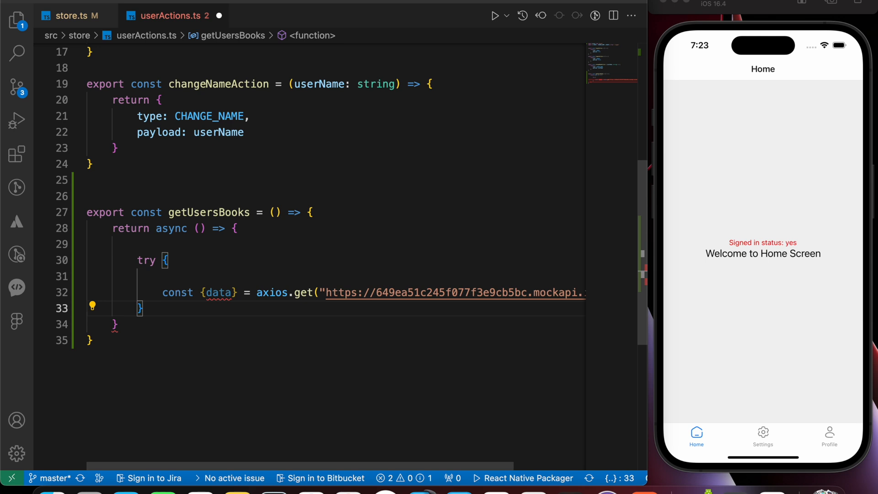
type("cat")
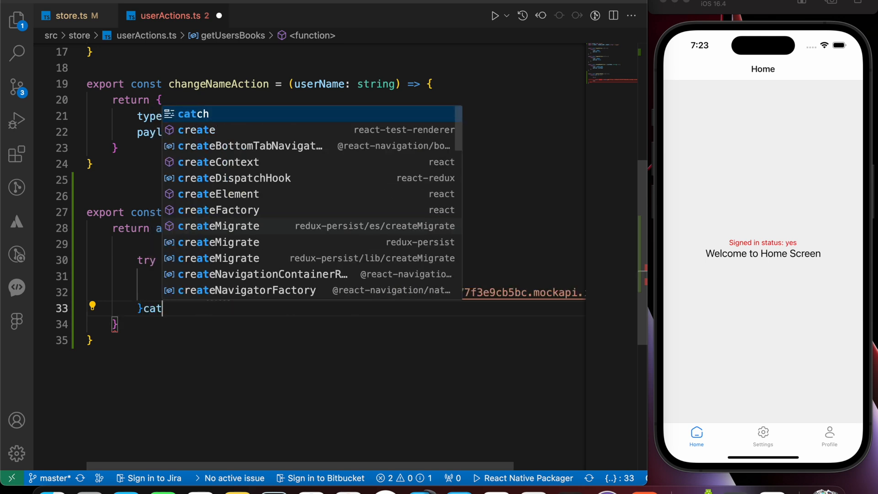
type("(err)")
type("console.log")
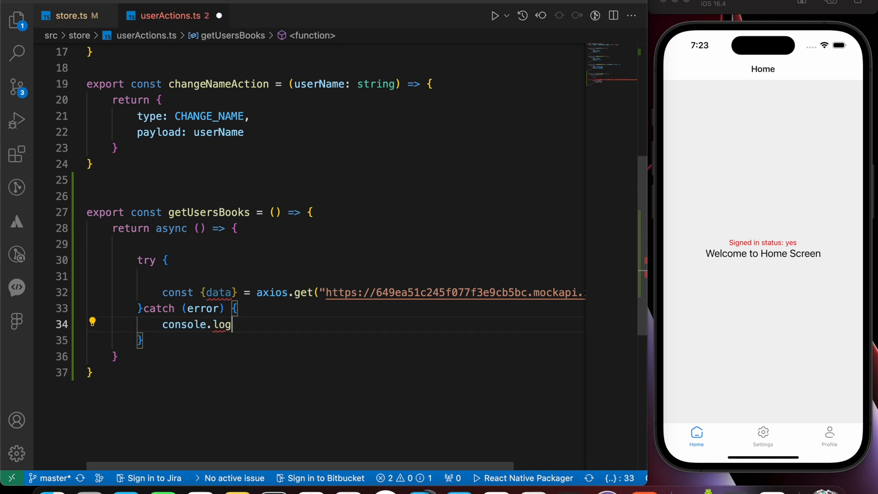
type("(error);")
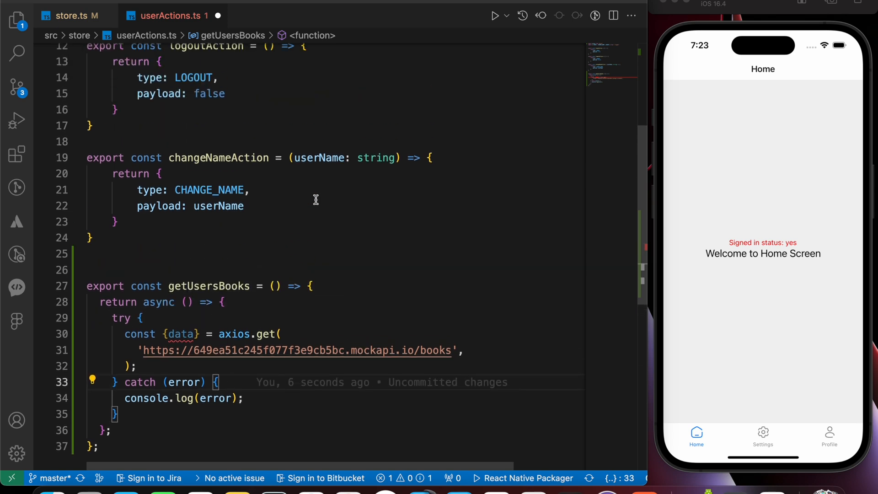
left_click(208, 285)
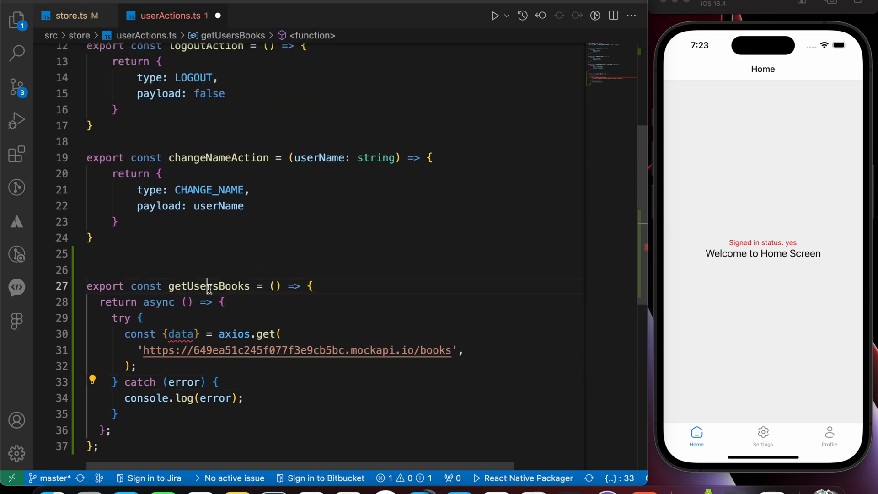
Step: Open userReducer.ts from the Explorer and select its CHANGE_NAME case
left_click(15, 17)
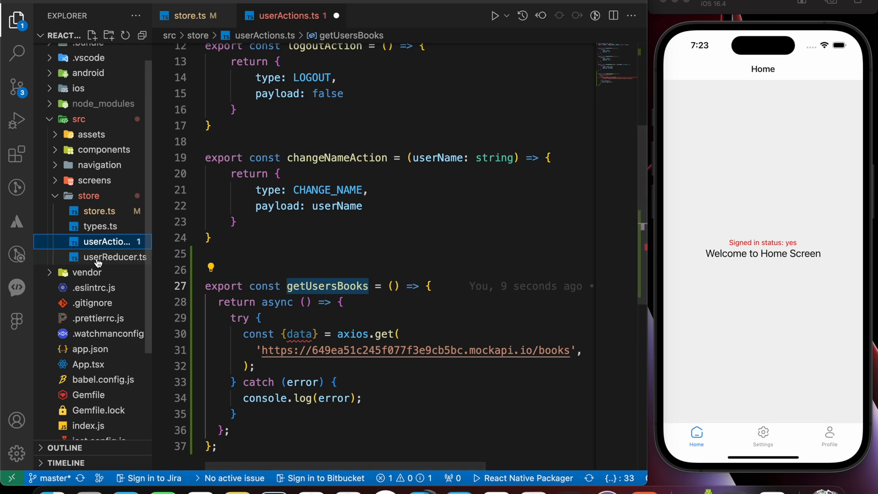
left_click(114, 257)
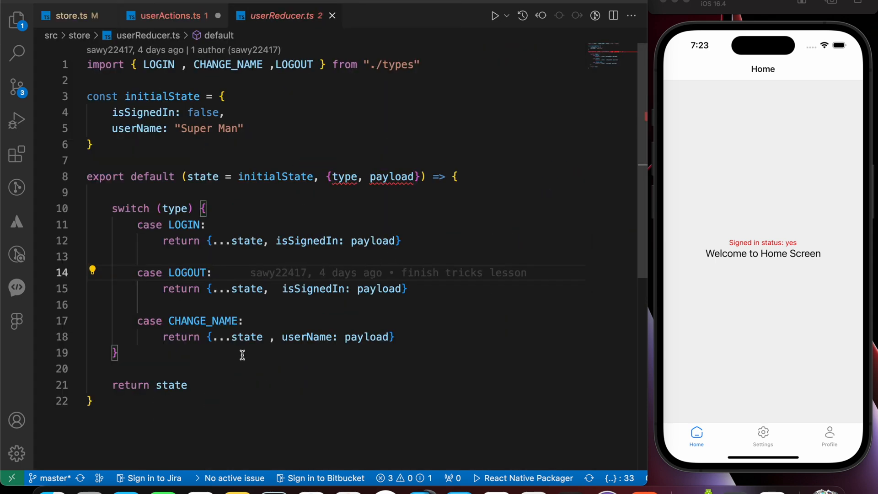
double_click(203, 321)
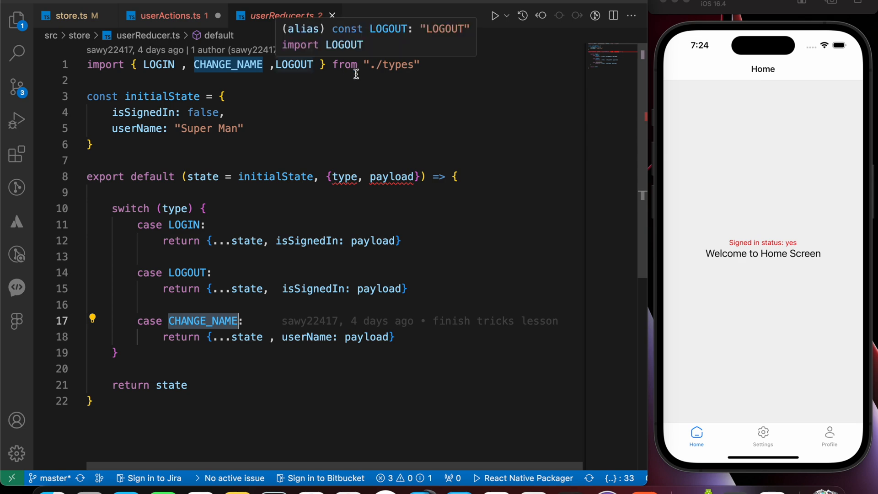
left_click(15, 19)
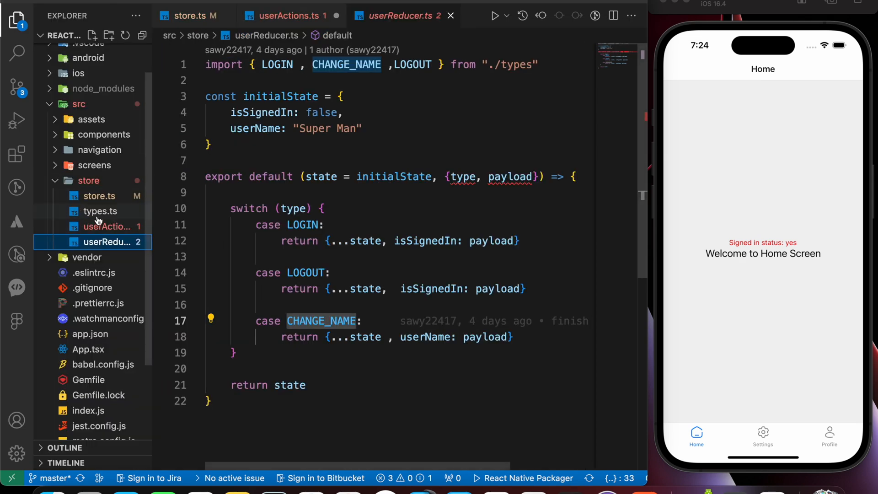
Step: In types.ts export const GET_USER_BOOKS = "GET_USERS_BOOKS"
left_click(99, 211)
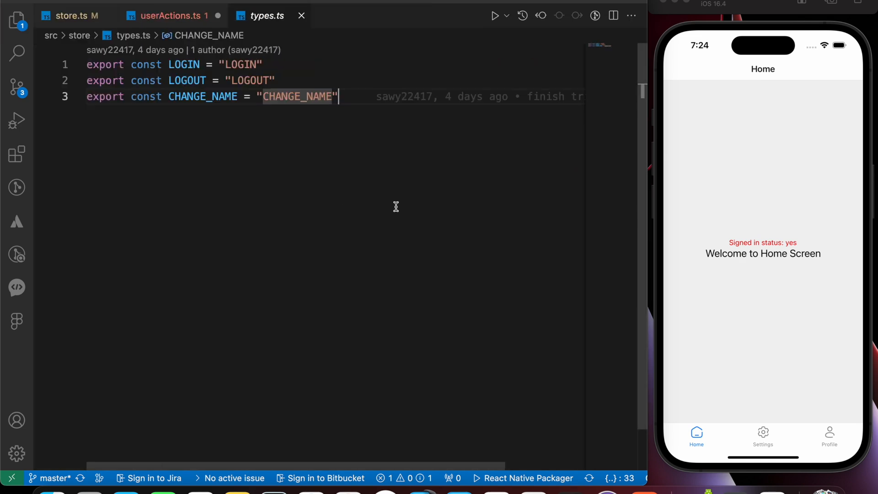
type("e")
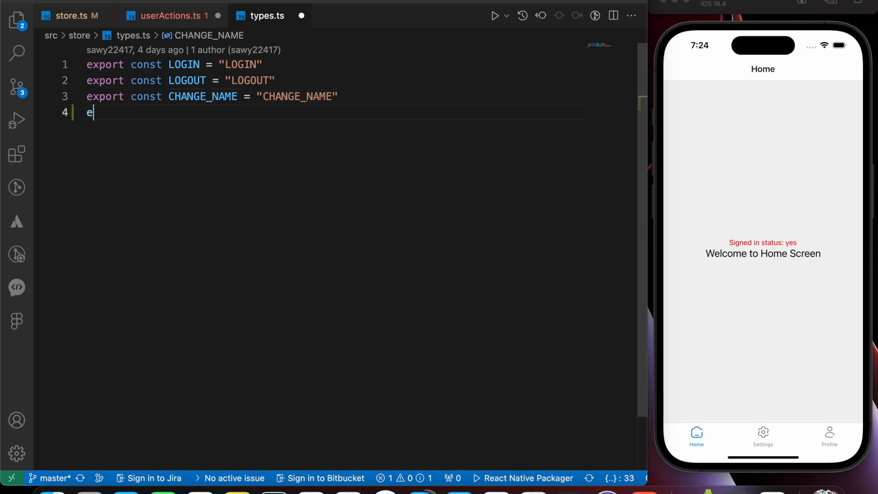
type("xport const")
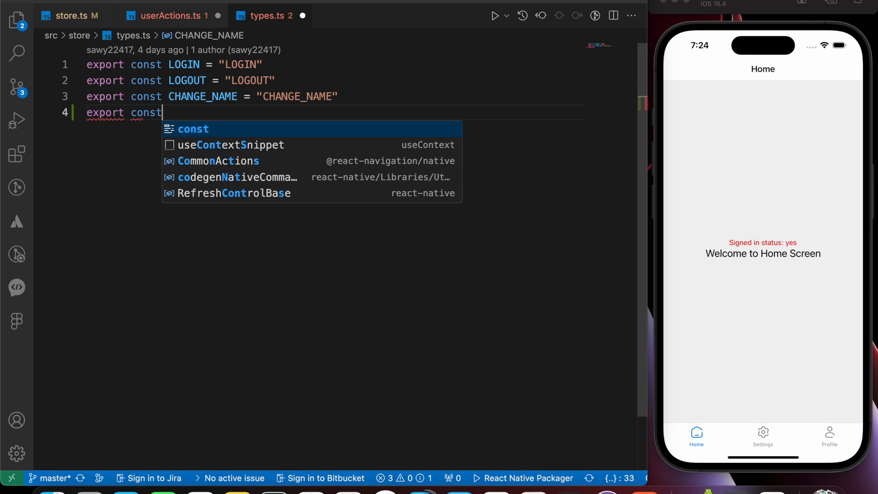
type("GET_USER_BOOKS = \"")
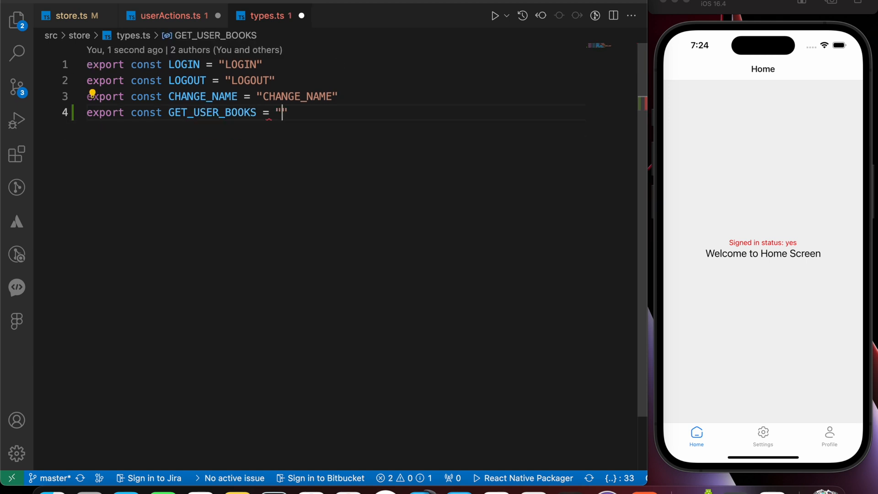
type("GET_USERS_BOOKS")
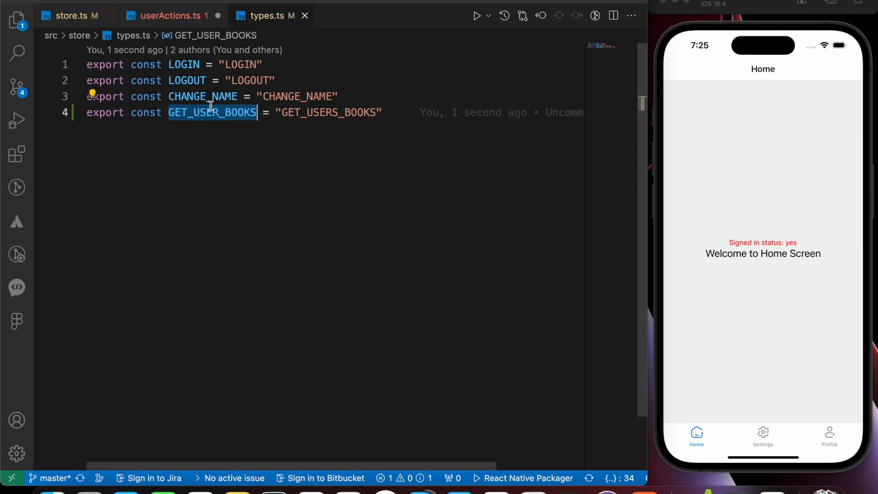
Step: In getUsersBooks dispatch({type: GET_USER_BOOKS, payload: data}) after the axios request
left_click(168, 15)
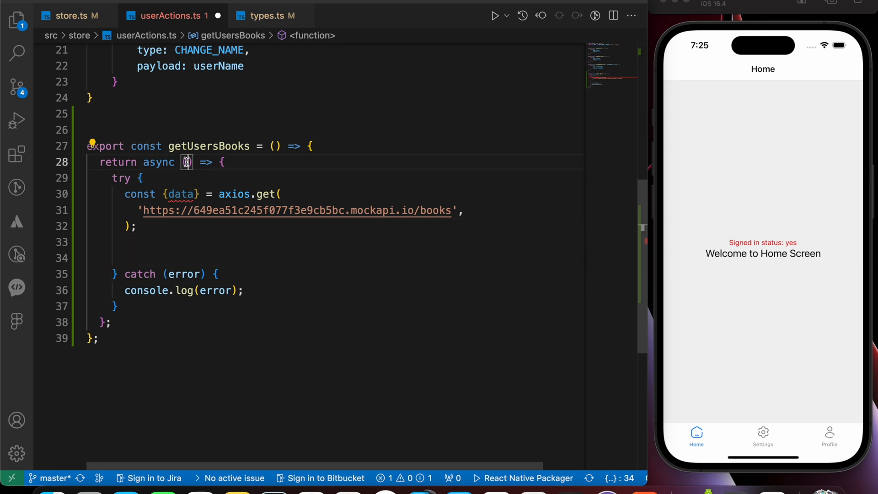
type("dispatch")
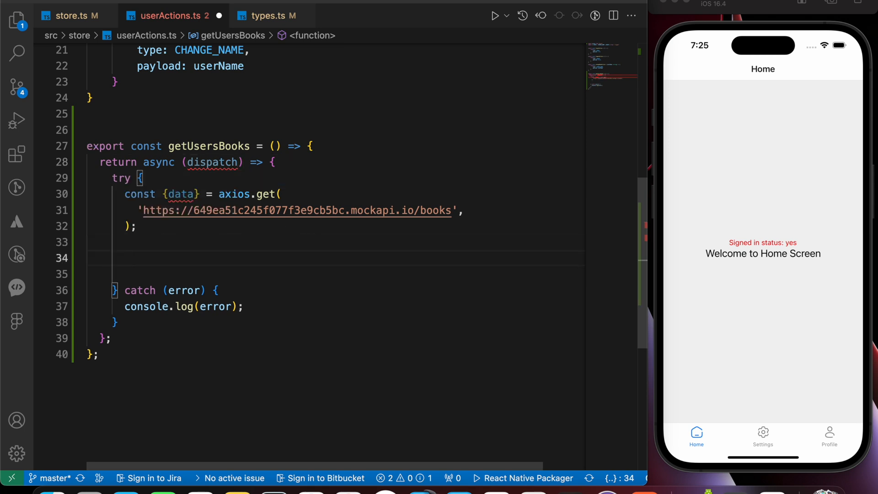
type("dispatch")
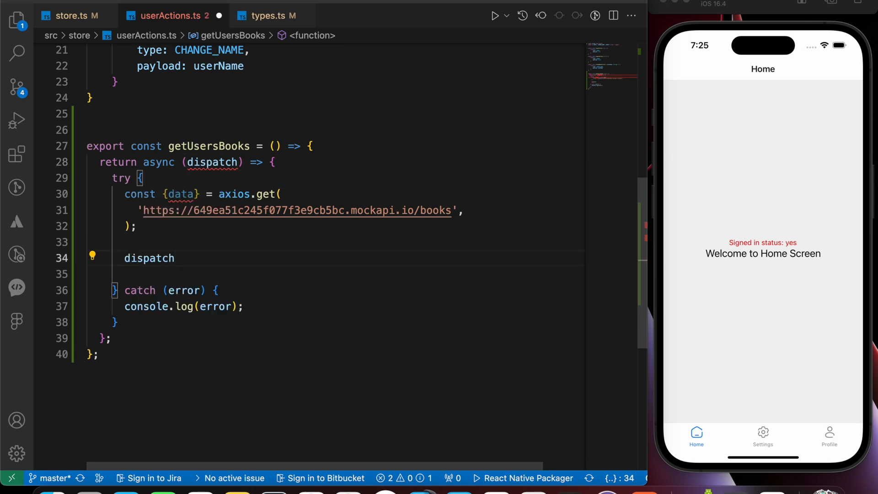
type("type:")
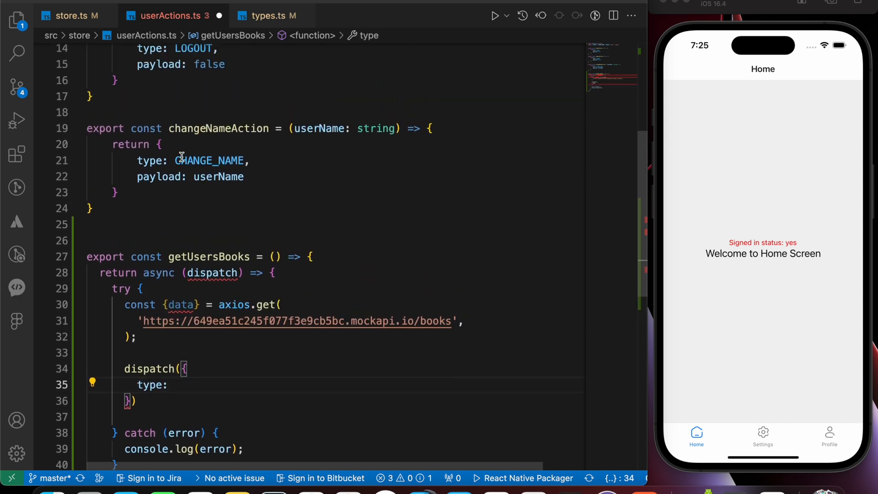
double_click(209, 161)
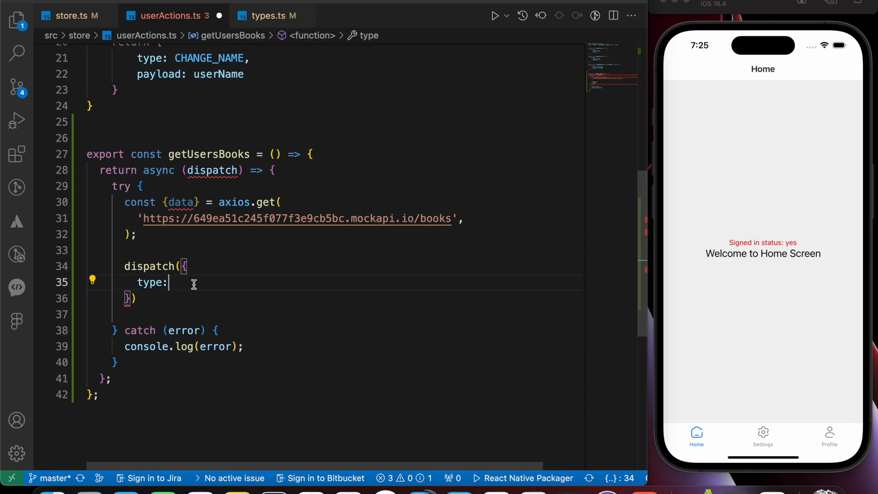
type("GET_")
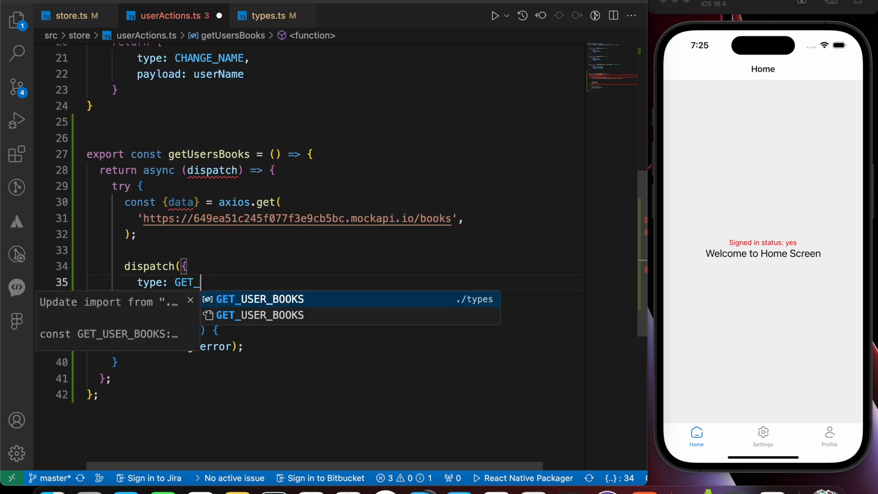
left_click(260, 299)
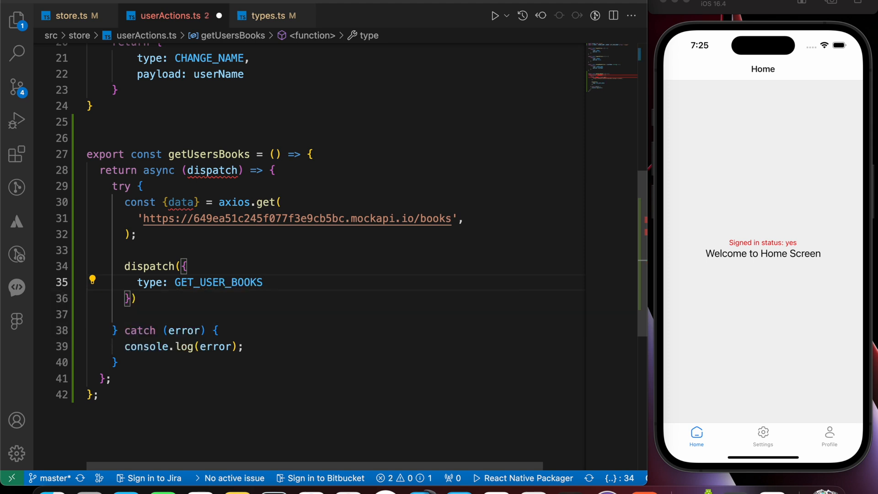
type("pay")
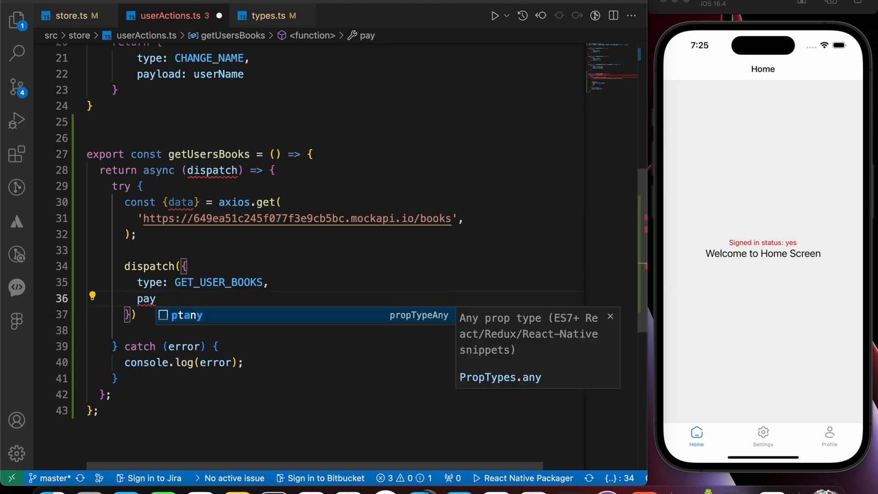
type("load:")
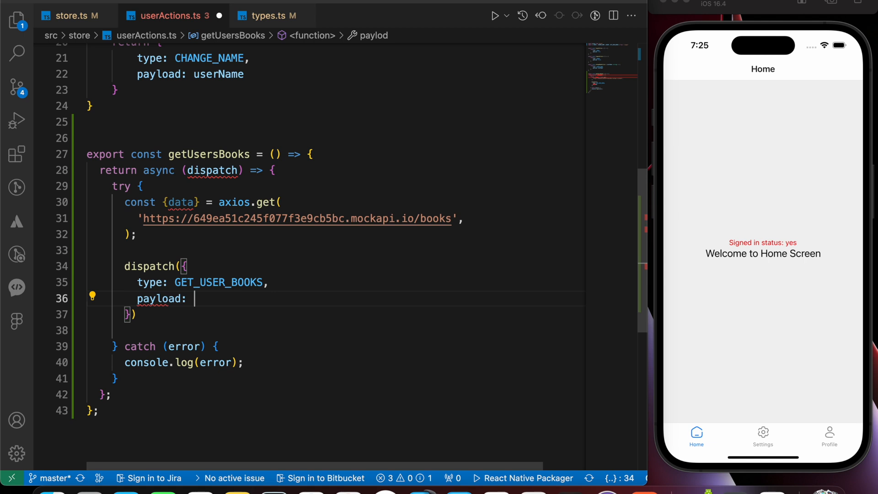
type("data")
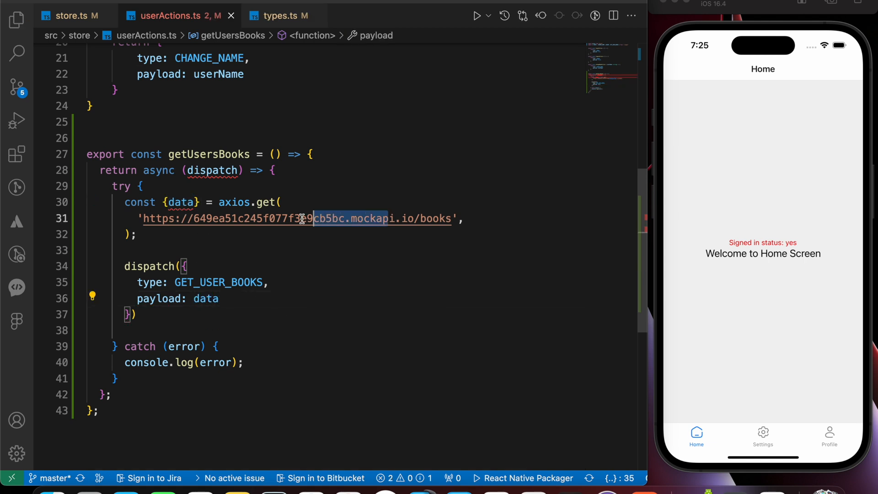
Step: Follow the mockapi books address from the code to check the API
left_click(301, 219)
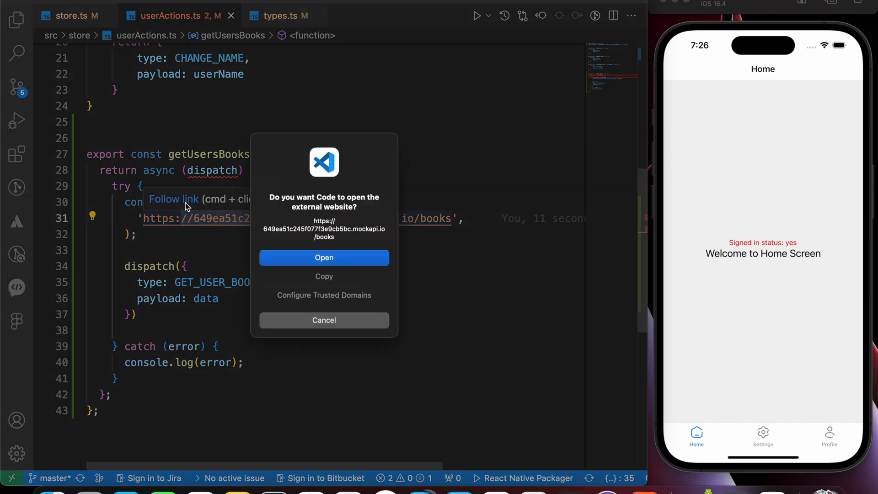
left_click(324, 320)
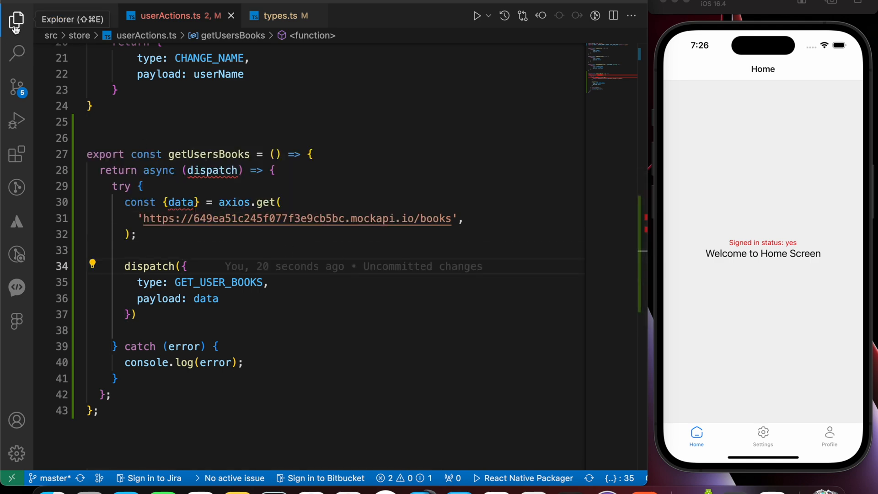
Step: Add case GET_USER_BOOKS returning {...state} in the user reducer
left_click(15, 20)
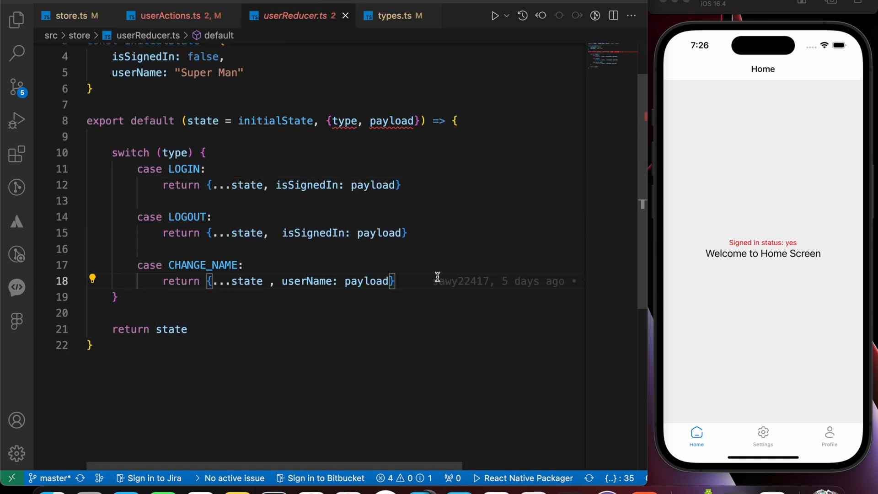
type("cas")
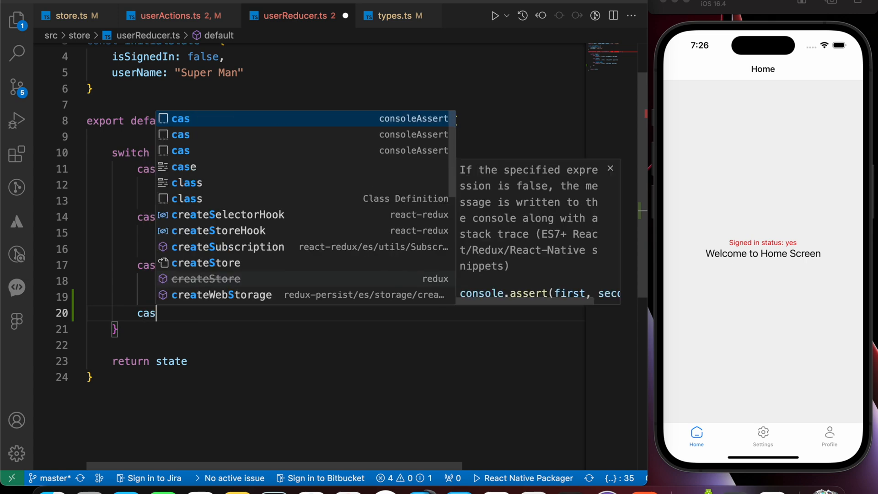
type("GET_USER_BOOKS")
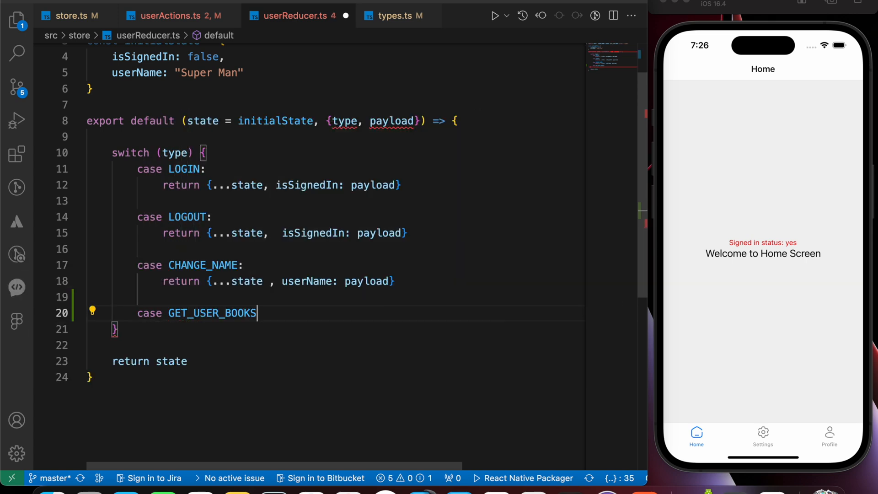
type(":")
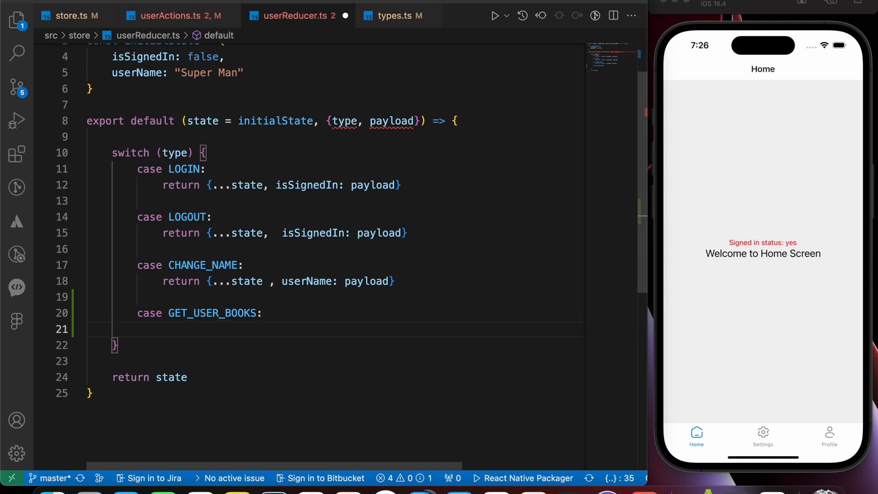
type("return")
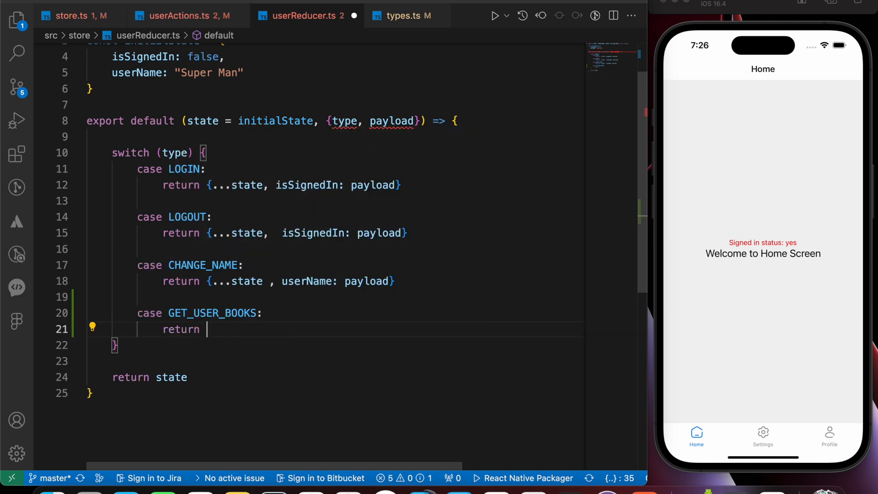
type("{...}")
left_click(198, 73)
type(",")
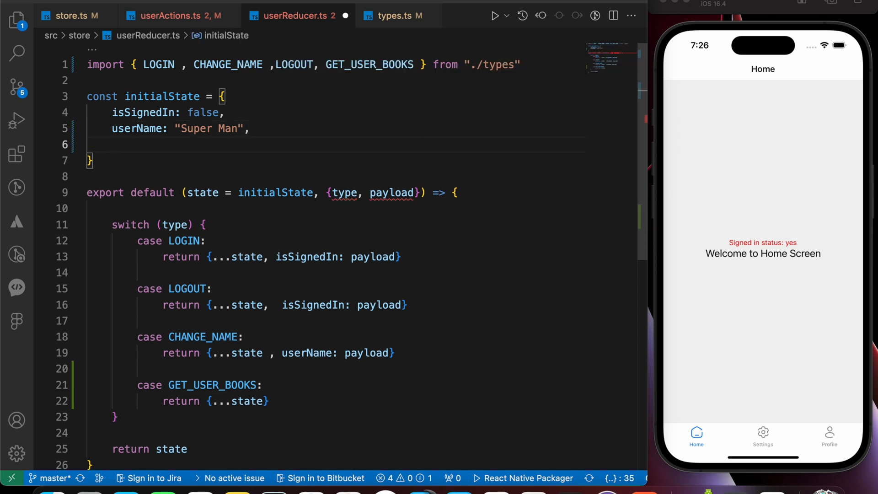
Step: Add userBooks: [] to initialState and set userBooks: payload in the GET_USER_BOOKS case
left_click(112, 145)
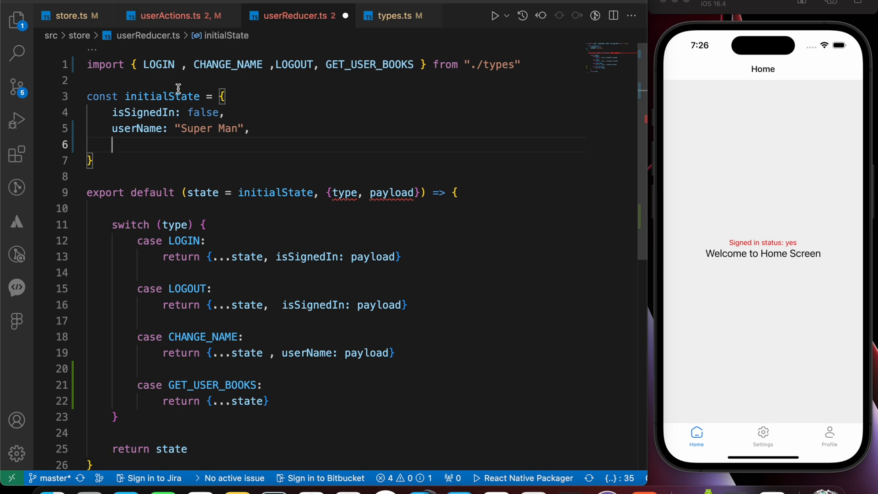
type("use")
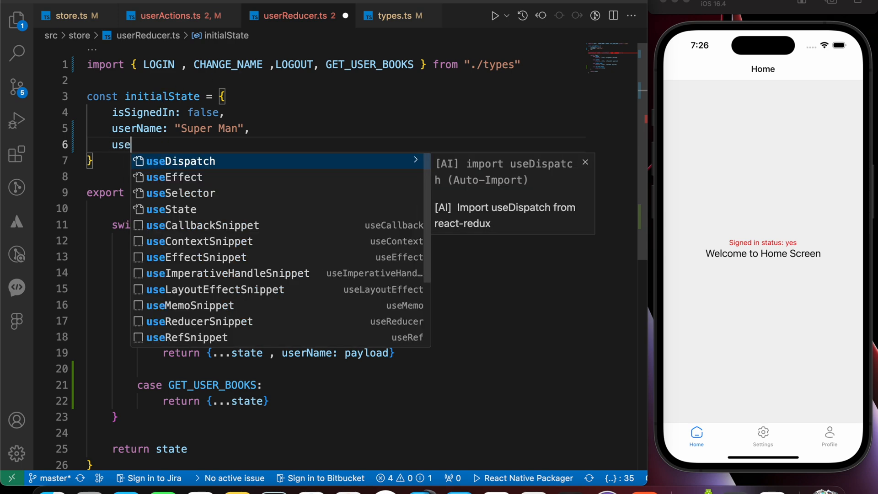
type("rsBooks:")
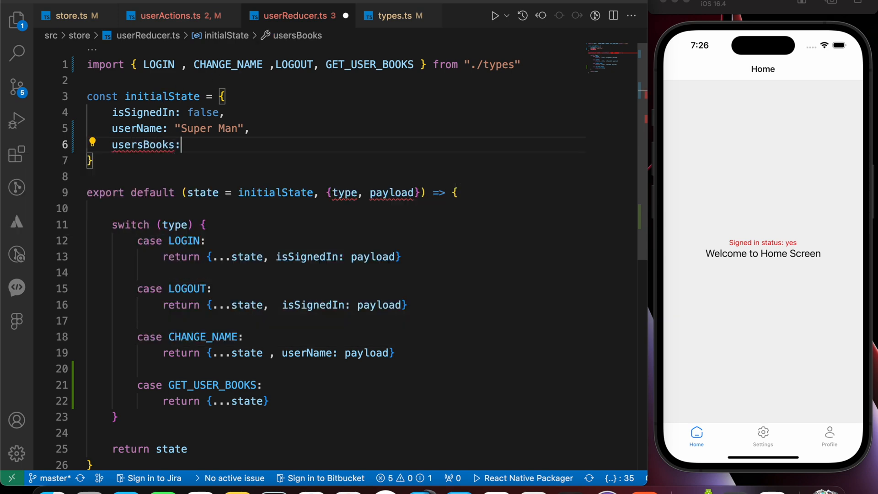
type("[]")
left_click(217, 401)
type(", ")
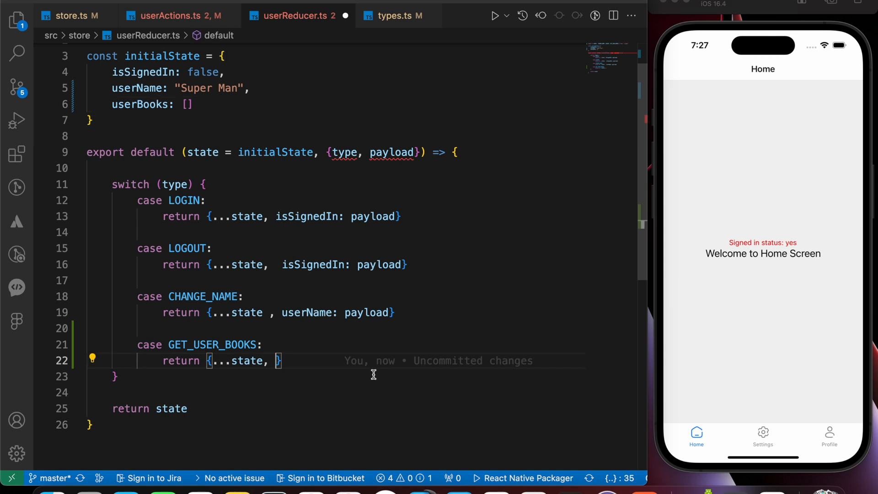
mouse_move(194, 212)
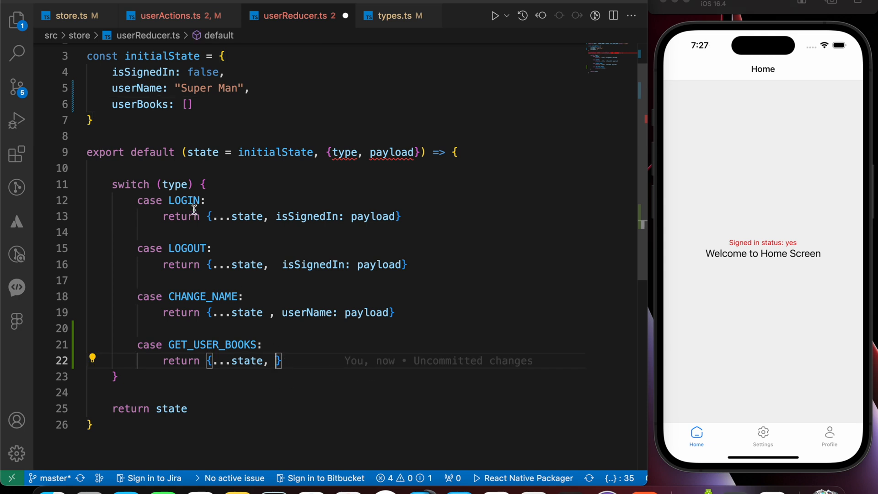
type("userBooks: payliad")
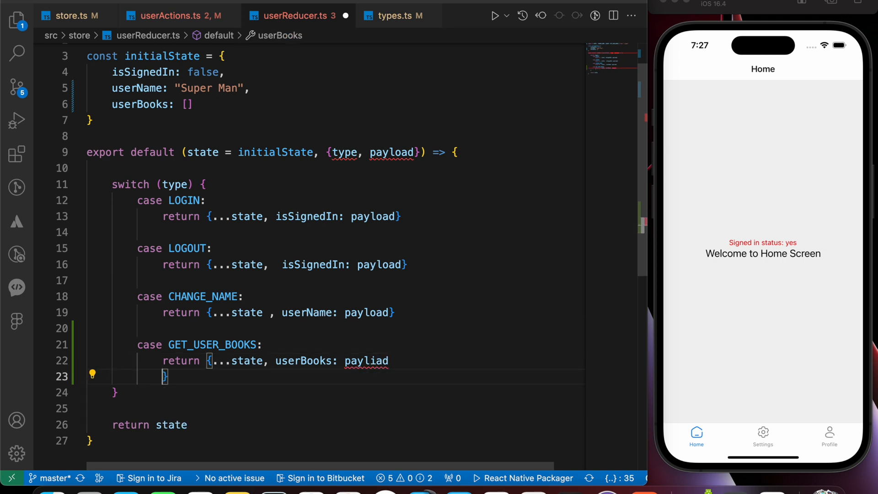
type("payload}")
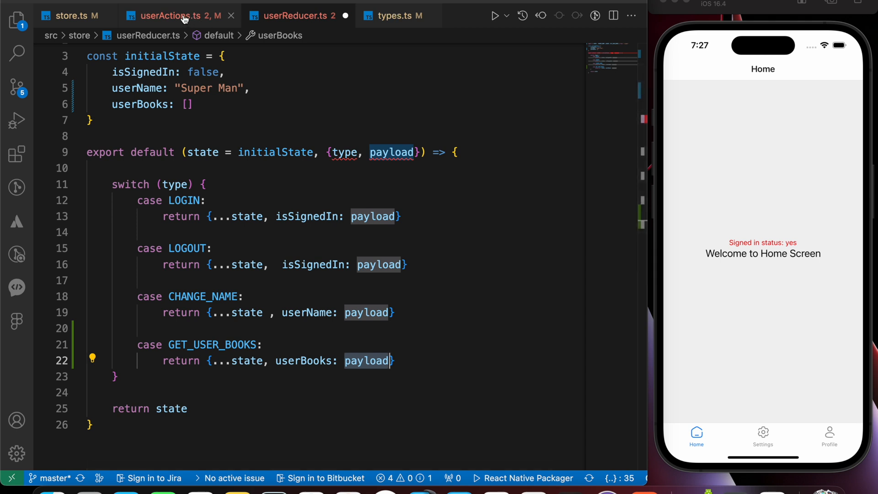
Step: Expand the screens folder in the Explorer and open HomeScreen.tsx
left_click(177, 15)
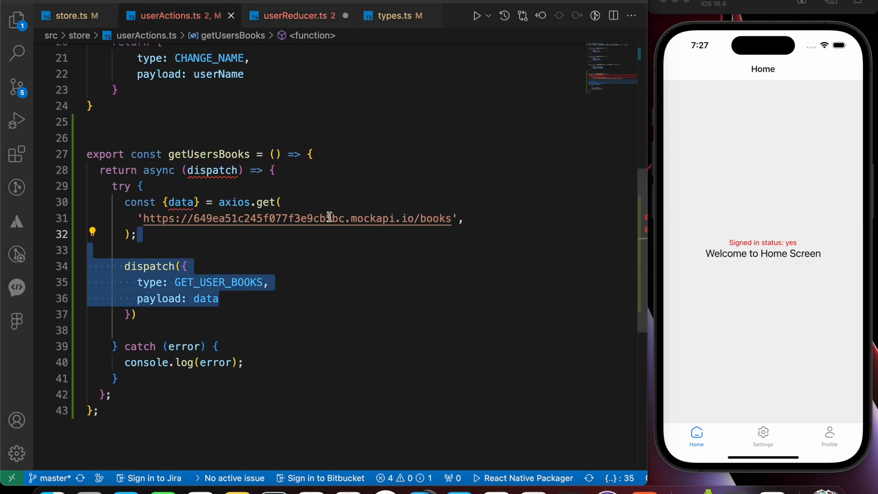
left_click(297, 15)
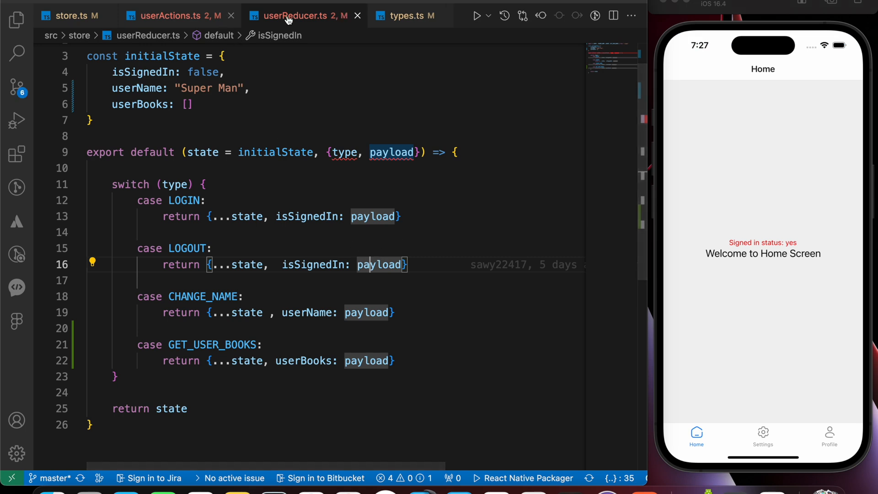
left_click(16, 16)
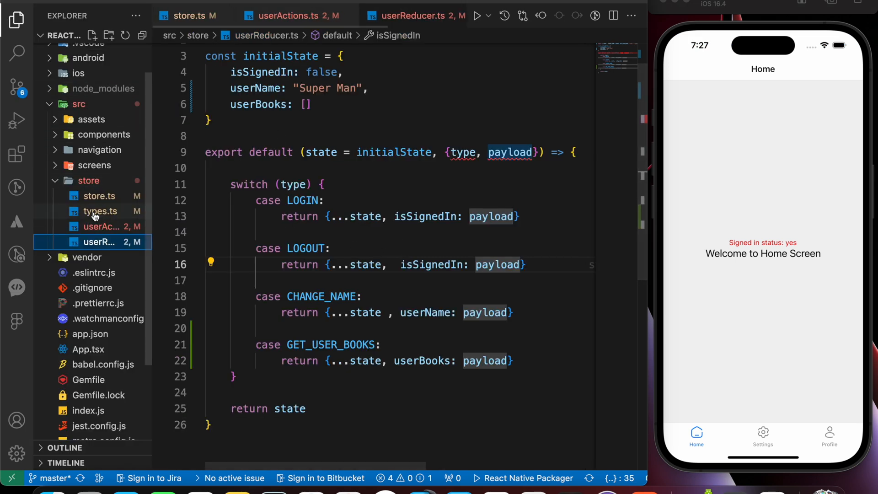
left_click(94, 165)
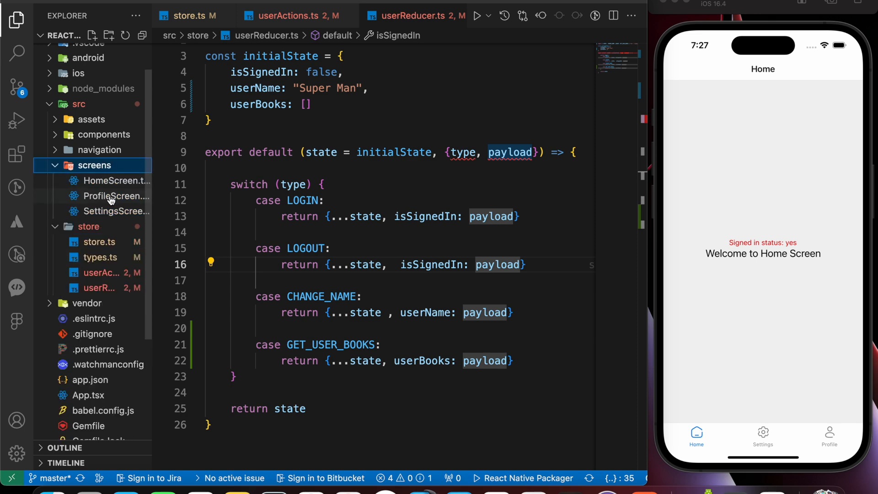
left_click(116, 180)
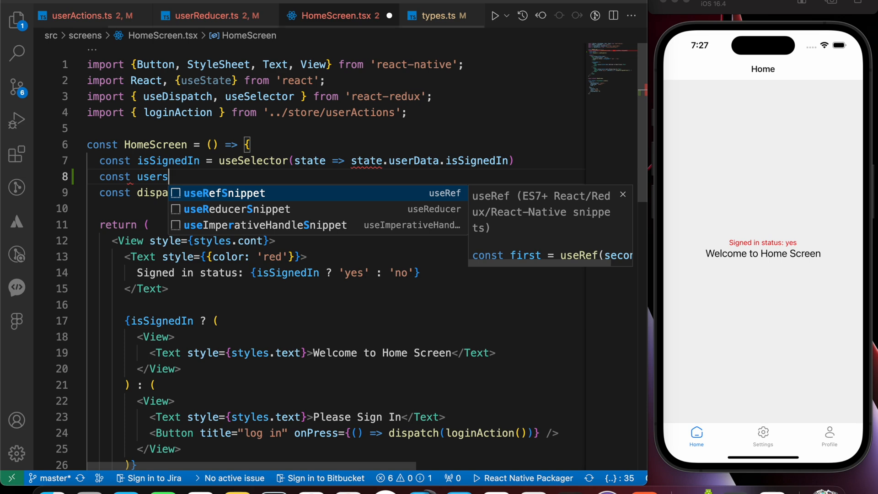
Step: Destructure userBooks from useSelector((state: RootState) => state.userData) with RootState auto-imported
type("Books =")
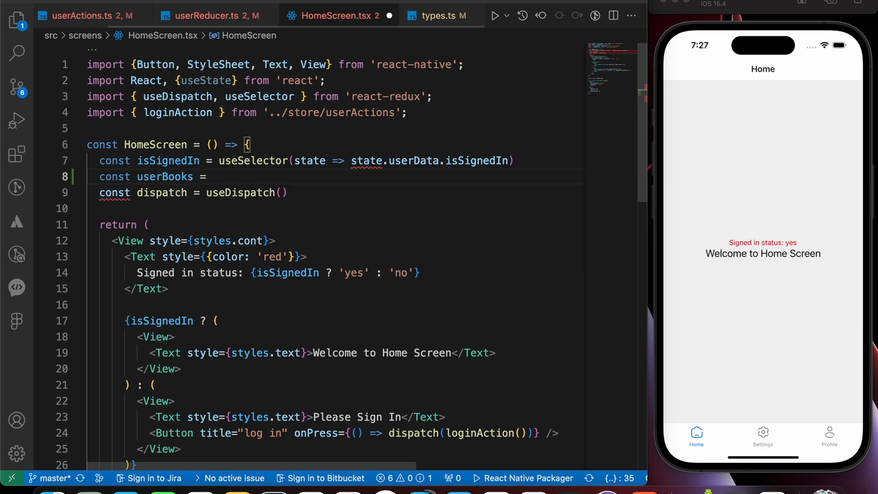
type("useSelector()")
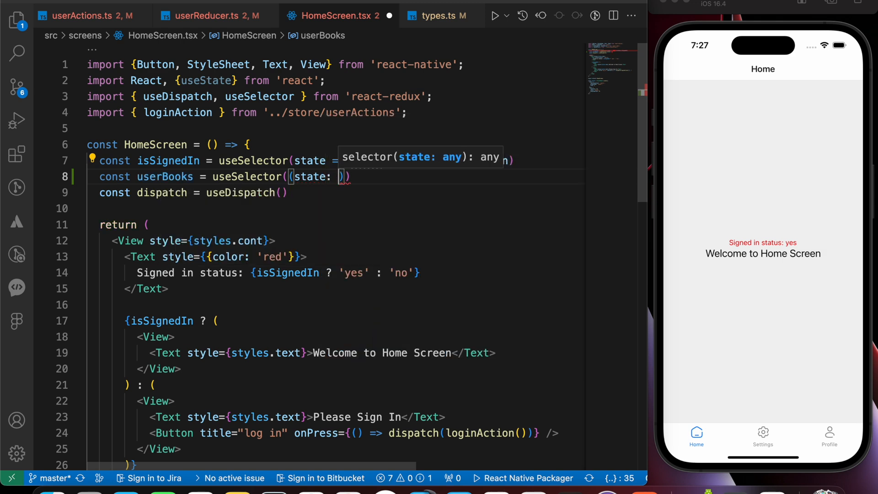
type("Ro")
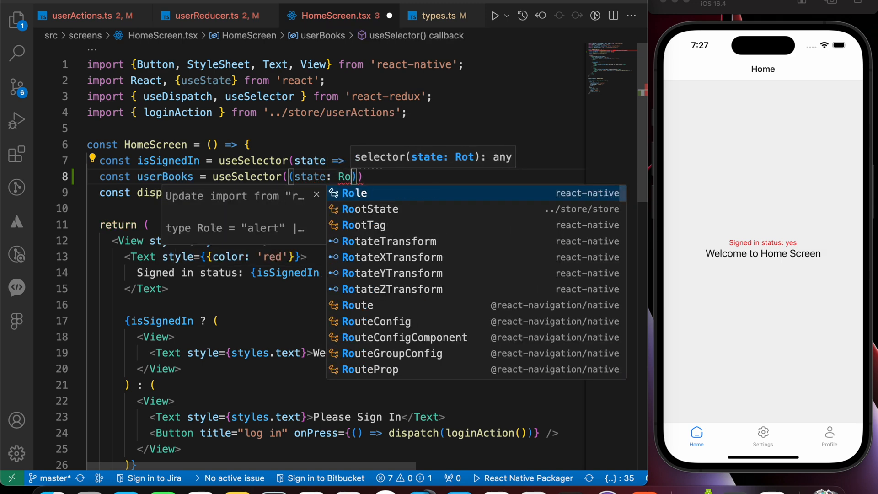
left_click(369, 208)
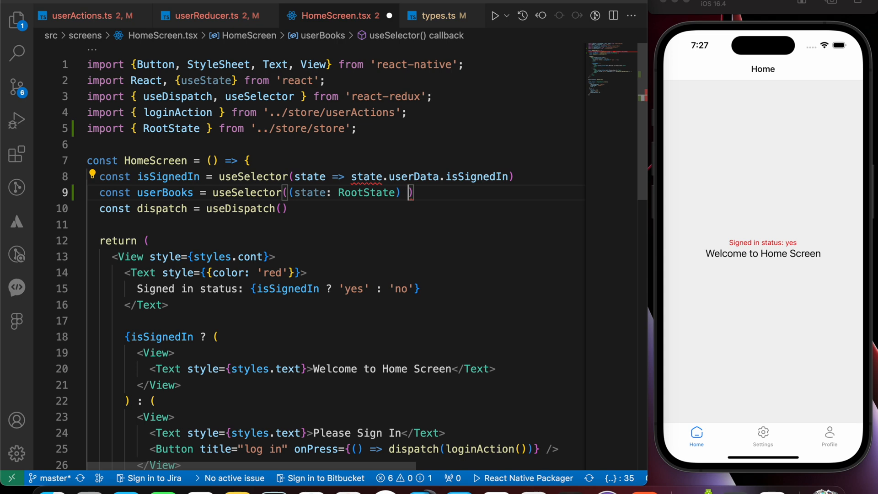
type("=>")
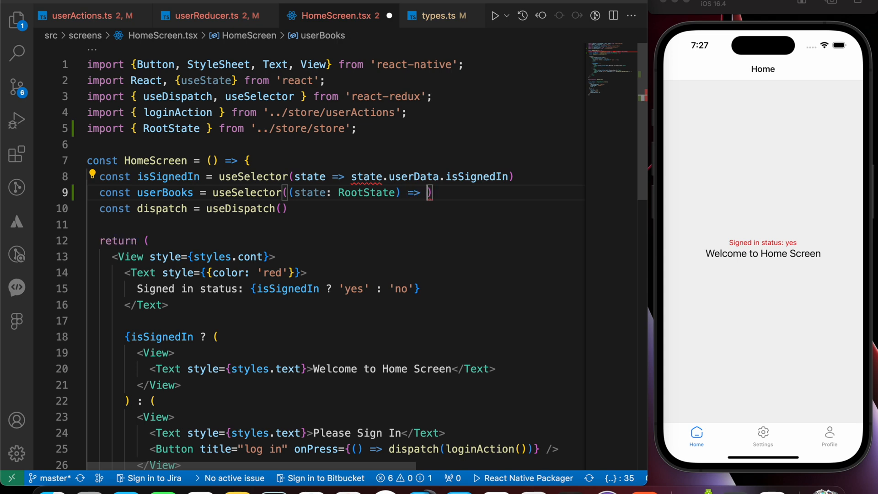
type("state.")
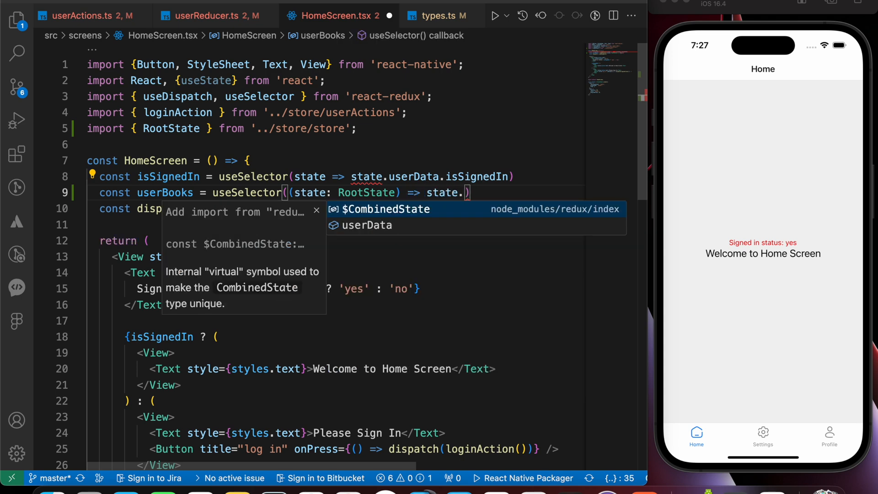
type("userData.")
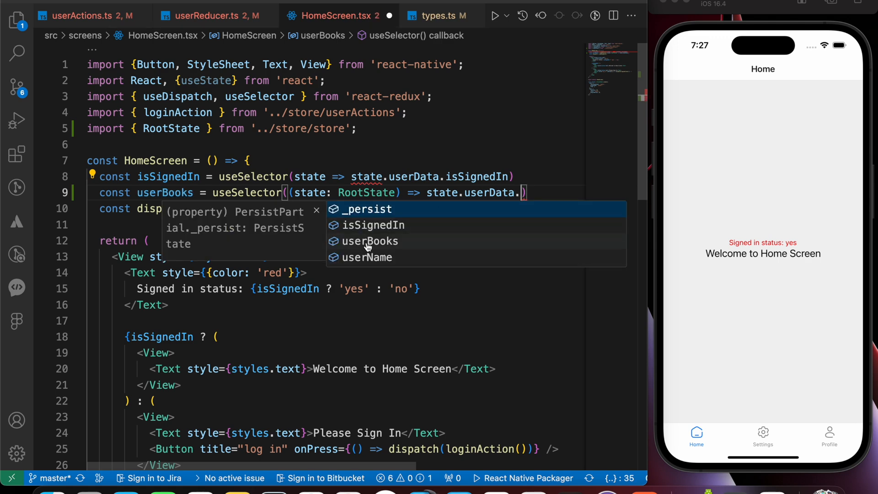
left_click(370, 241)
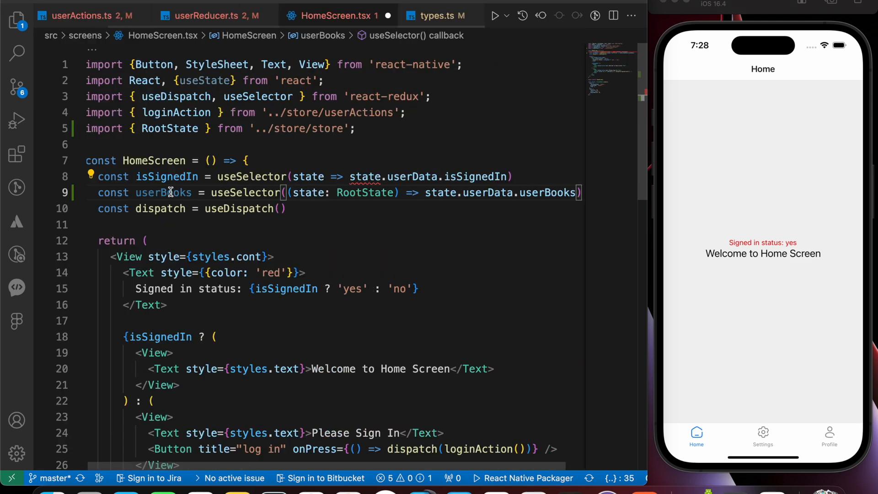
key("Backspace")
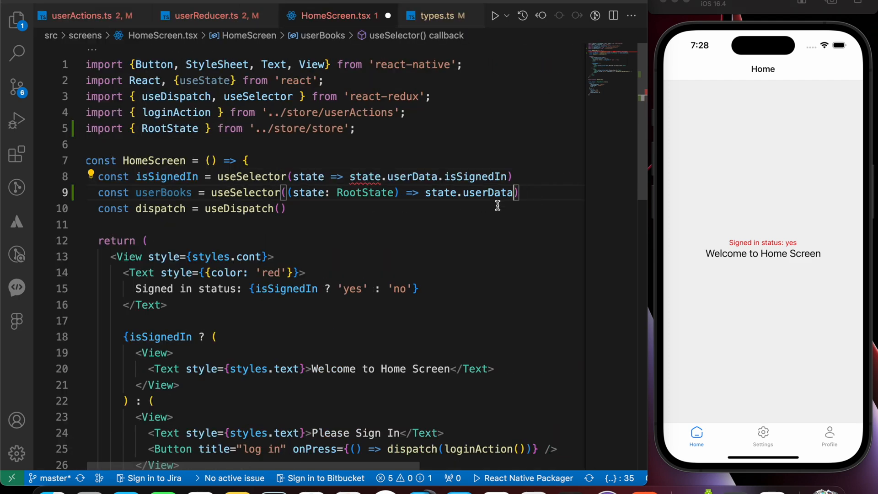
type("{}")
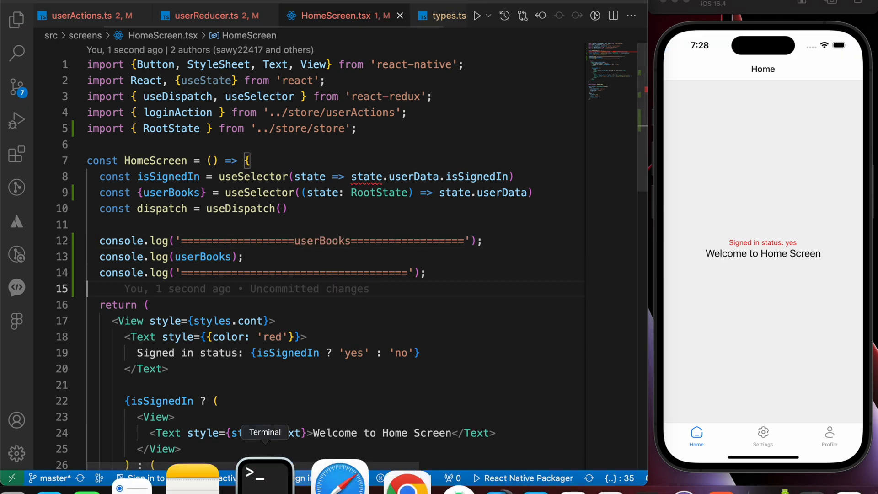
left_click(265, 477)
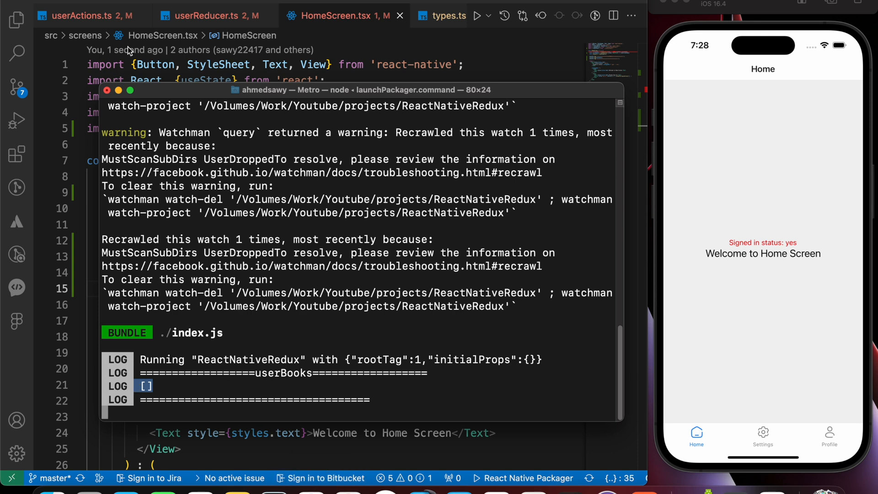
left_click(209, 14)
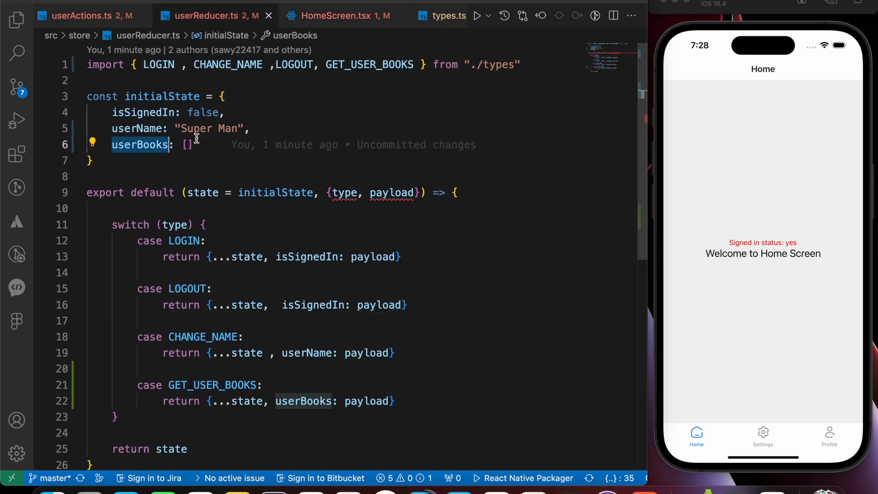
left_click(87, 15)
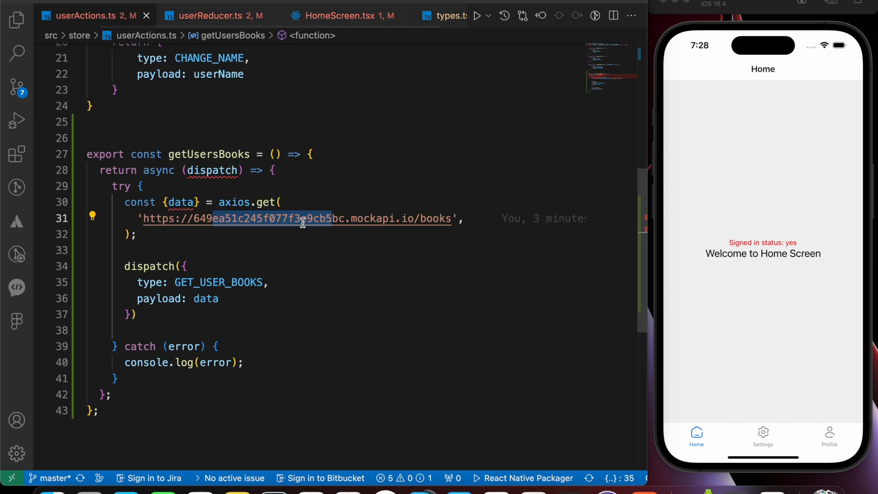
left_click(432, 219)
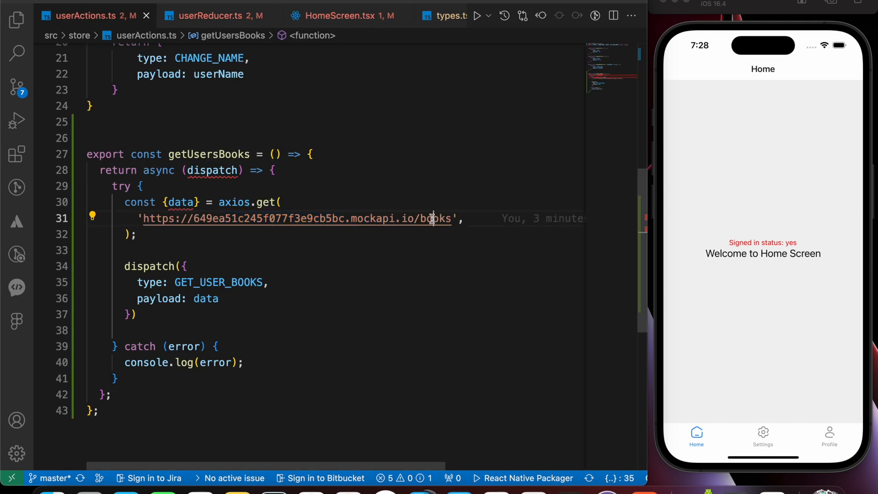
mouse_move(165, 219)
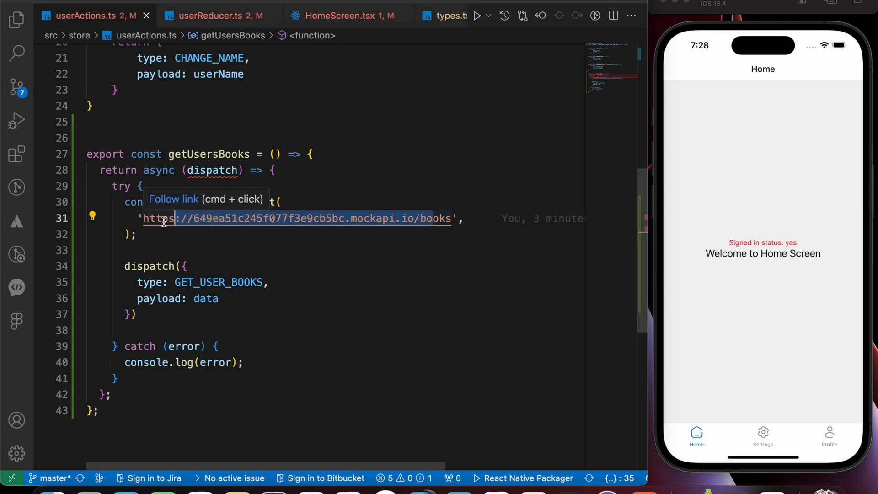
left_click(217, 14)
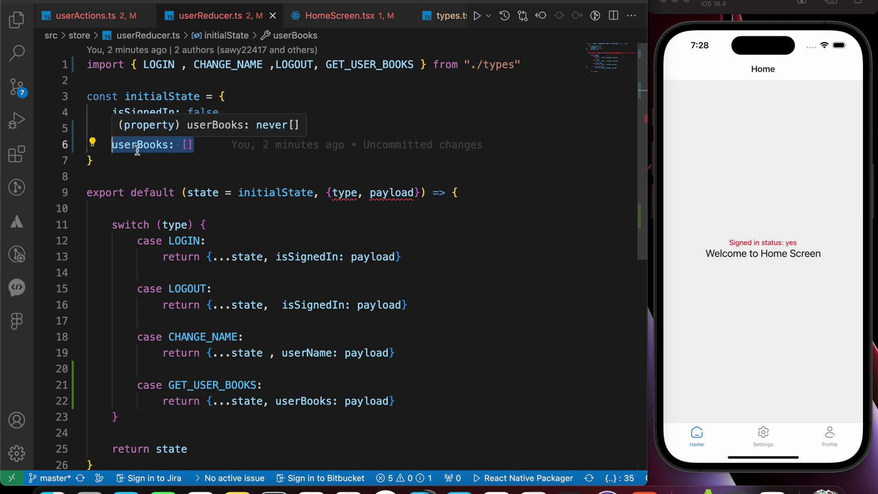
left_click(342, 14)
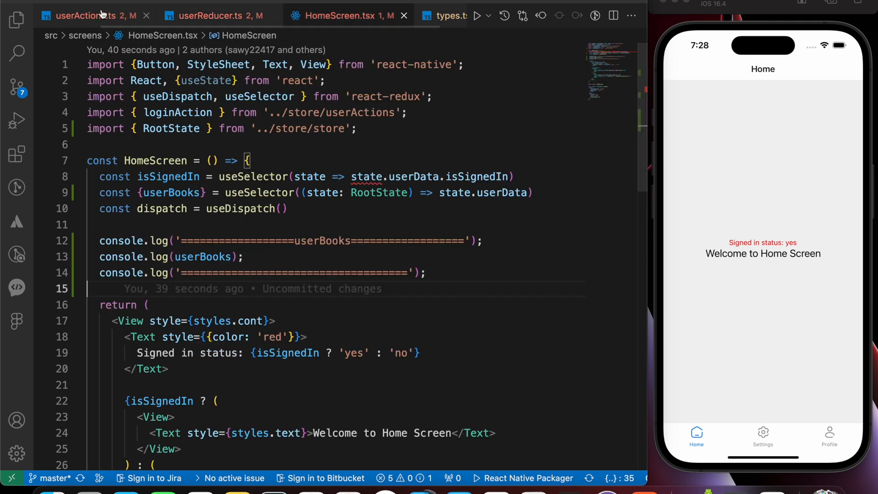
left_click(92, 14)
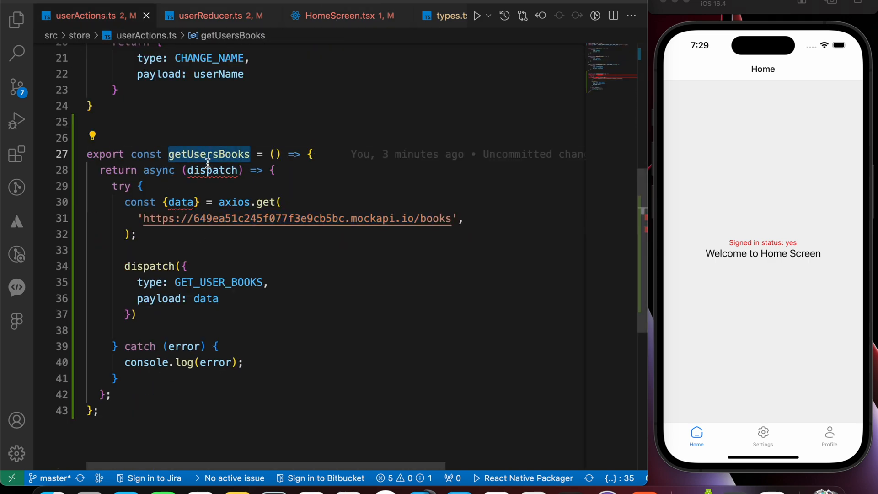
left_click(343, 14)
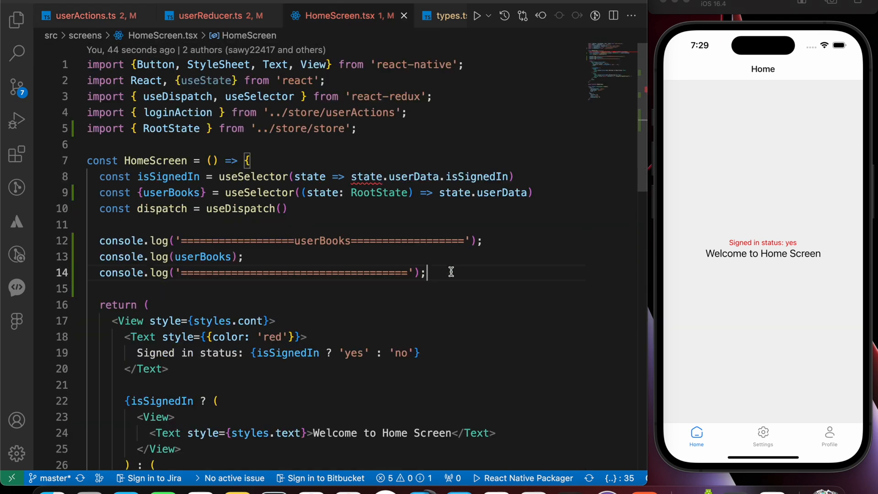
Step: Add a useEffect dispatching getUsersBooks() on mount, accepting the useEffect and getUsersBooks imports
type("useEE")
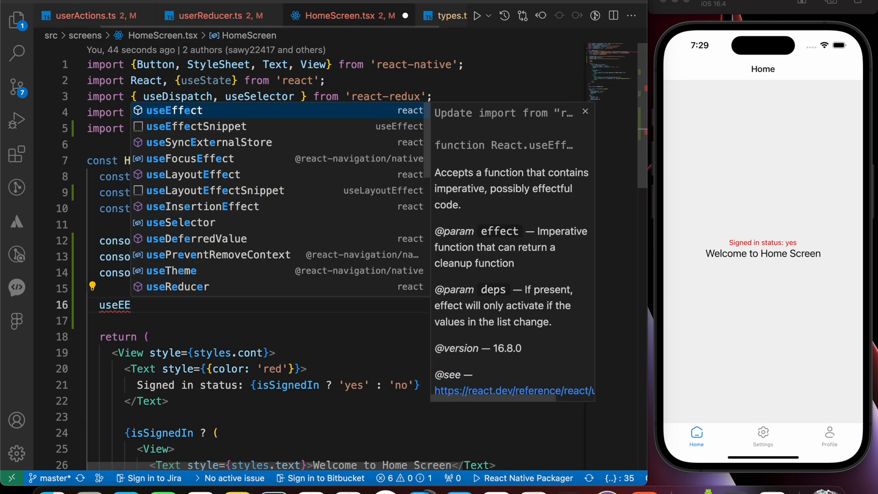
left_click(174, 110)
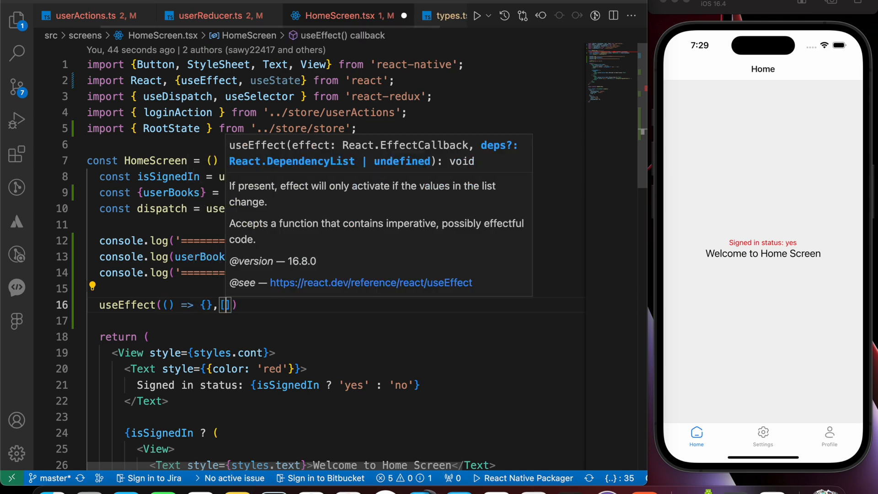
type("dispatch(get")
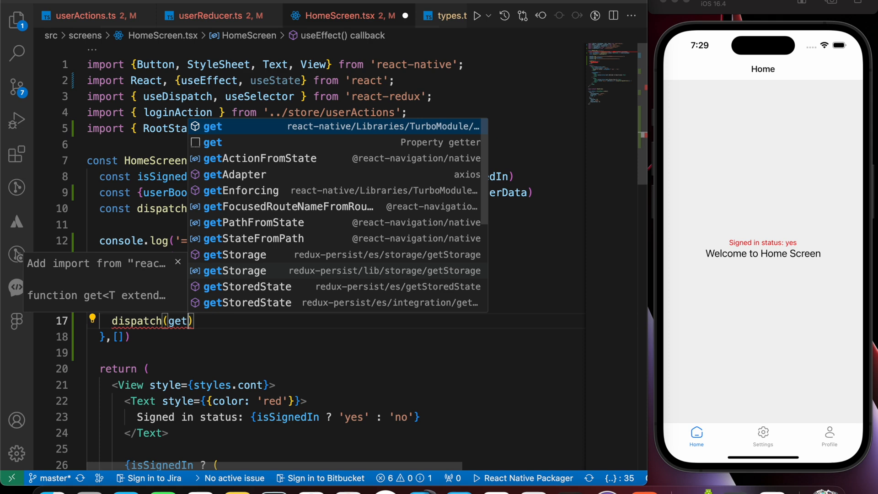
type("User")
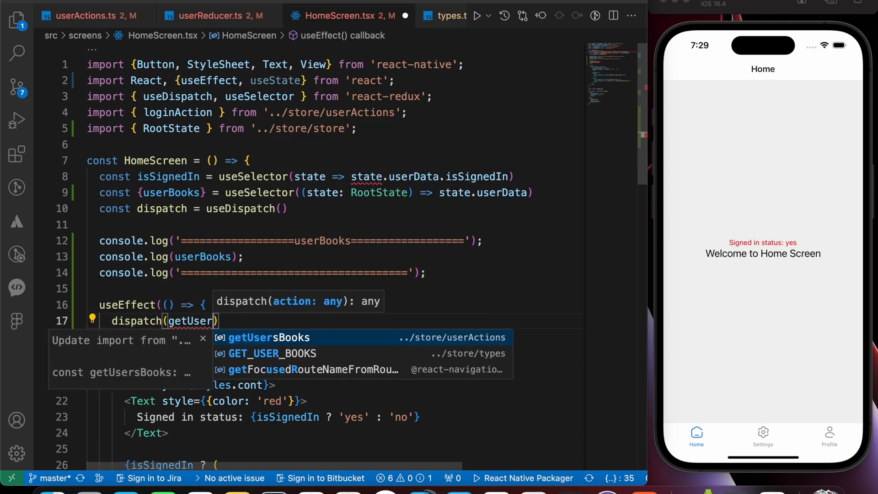
left_click(269, 338)
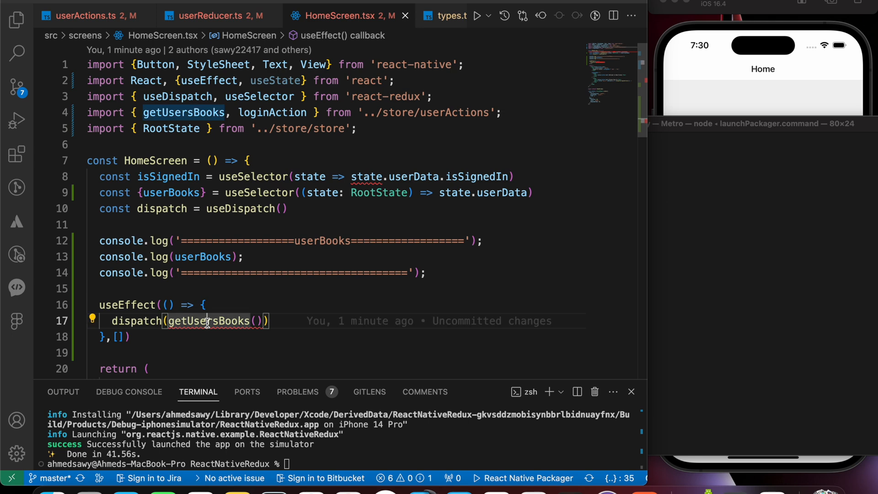
Step: In userActions.ts add await before axios.get on line 30 so the thunk resolves the books
left_click(87, 17)
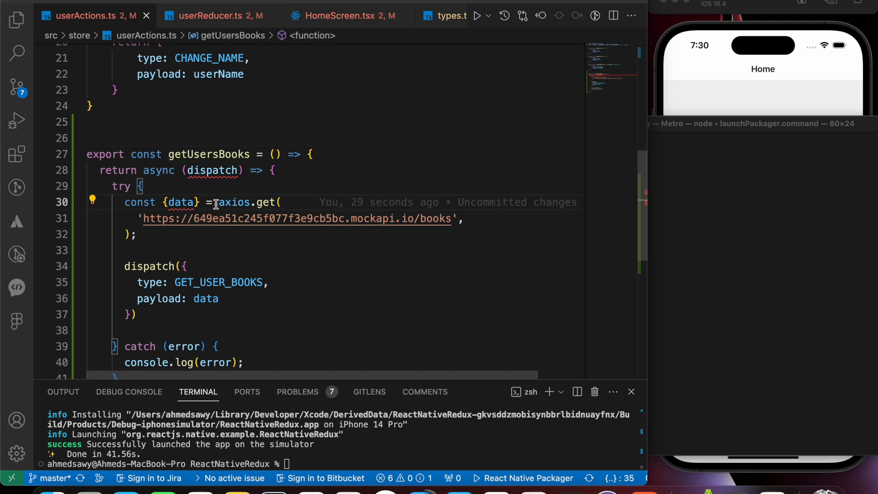
type("aw a")
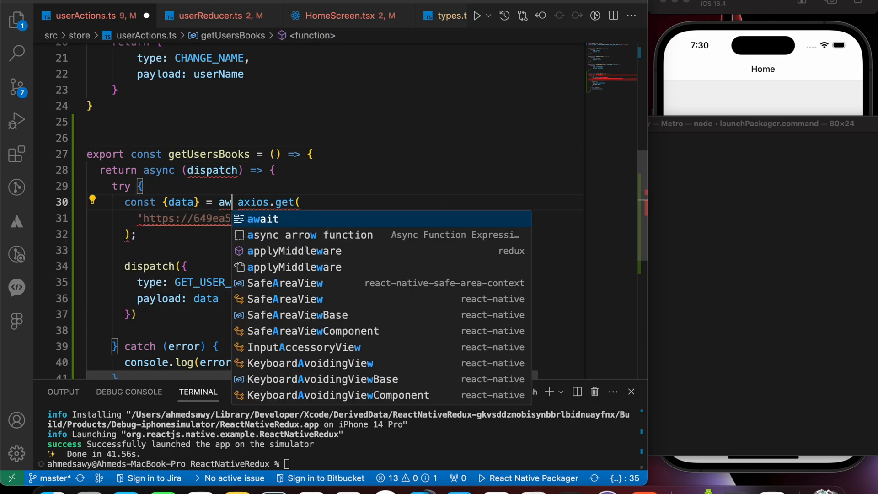
key("Enter")
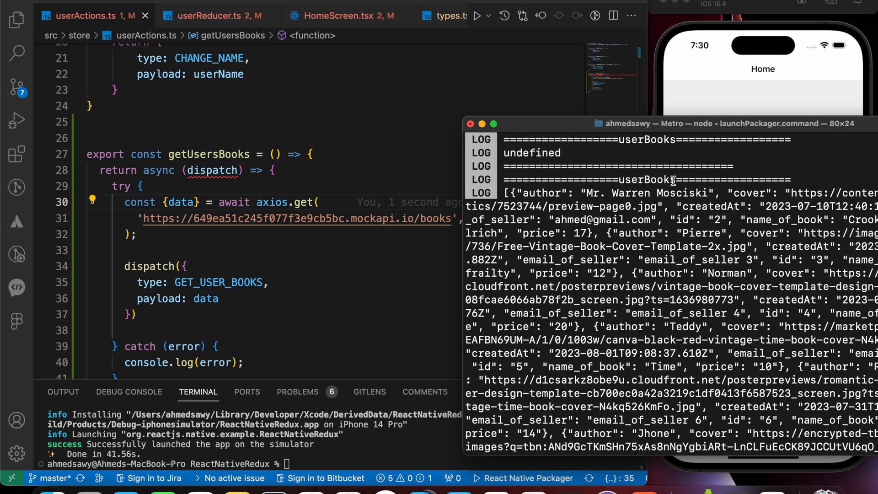
left_click(345, 15)
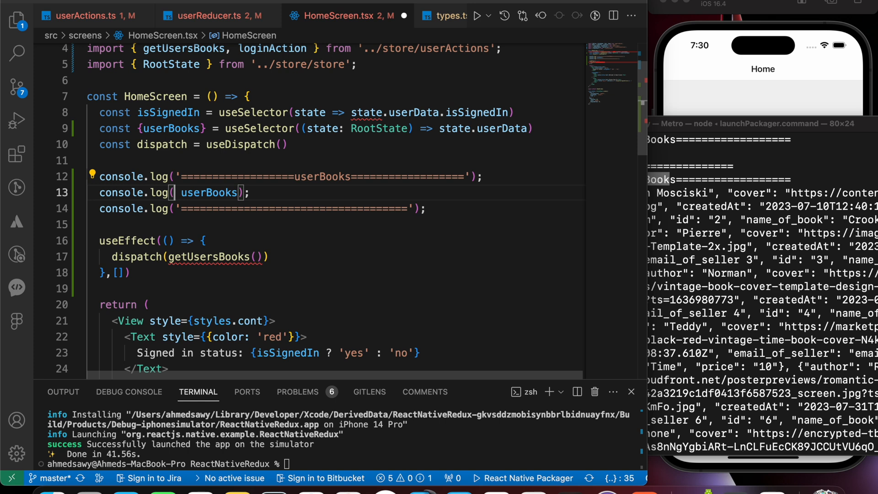
Step: Change line 13 to console.log(JSON.stringify(userBooks, null, 2)) and check the formatted Metro output
type("J")
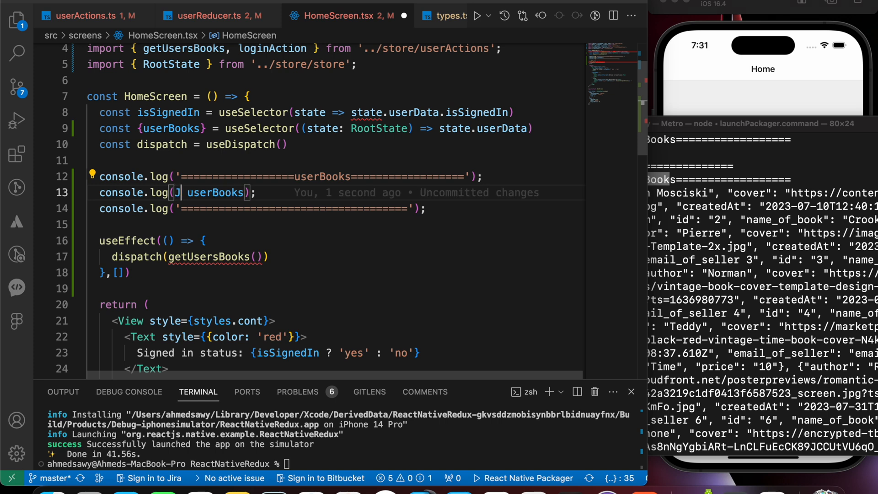
type("SON.stringify(")
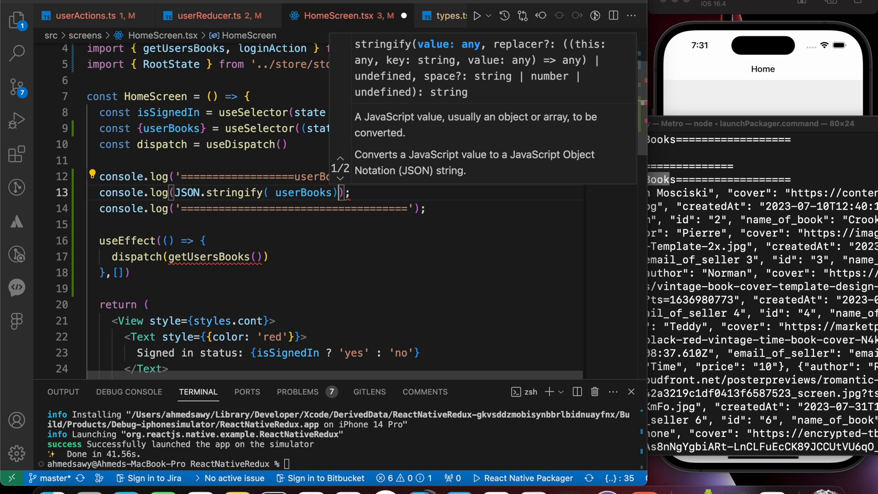
type(", null")
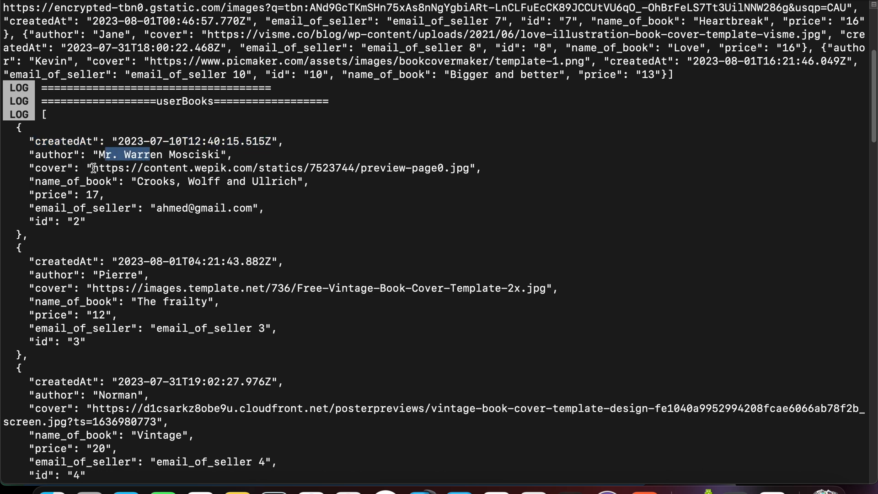
double_click(73, 181)
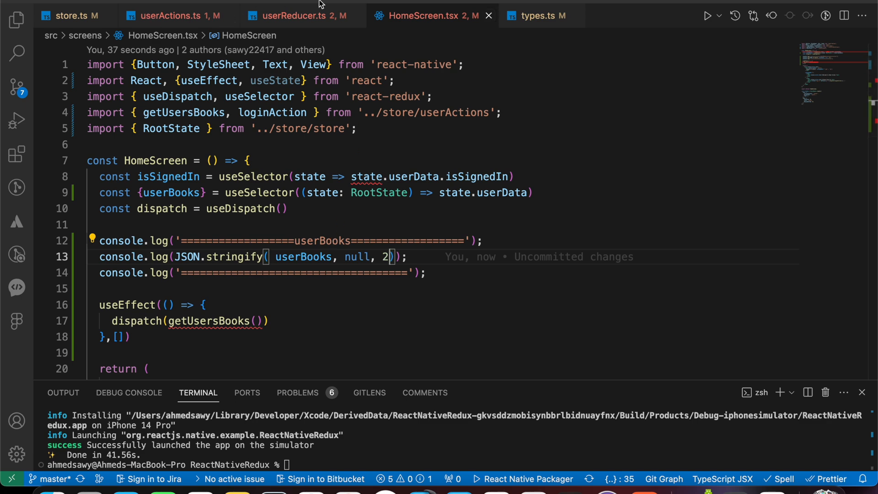
scroll("down", 3)
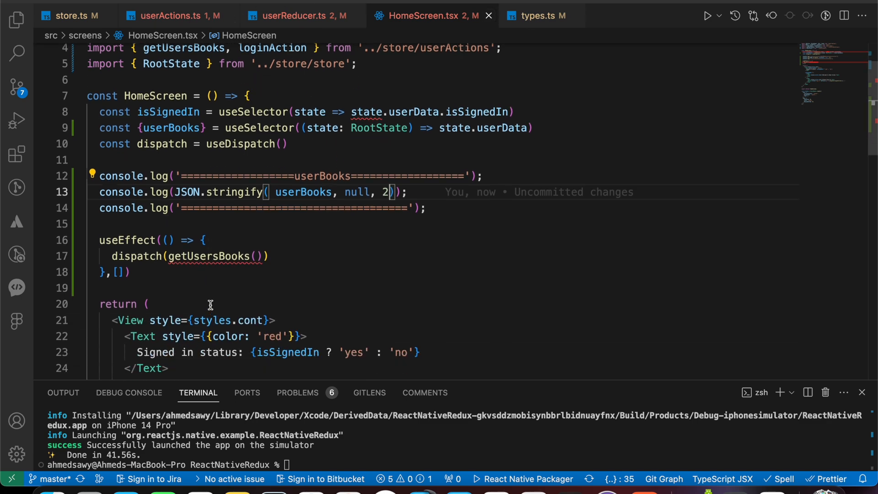
double_click(170, 127)
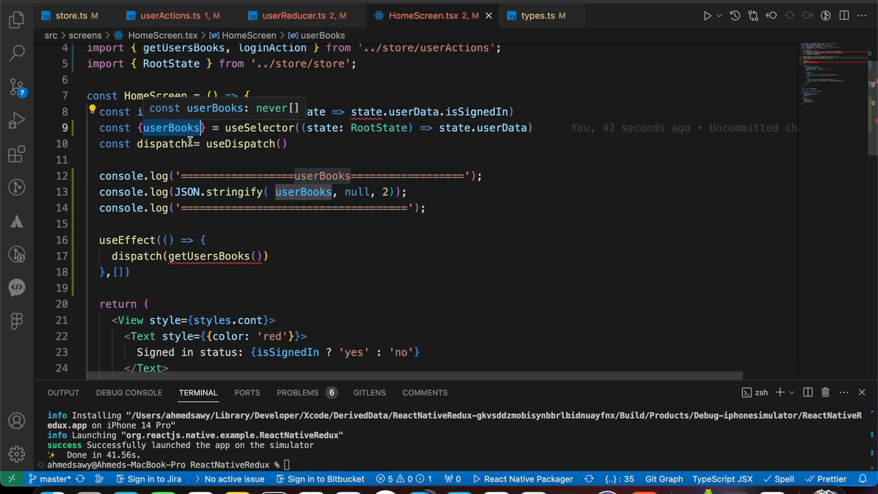
scroll("down", 3)
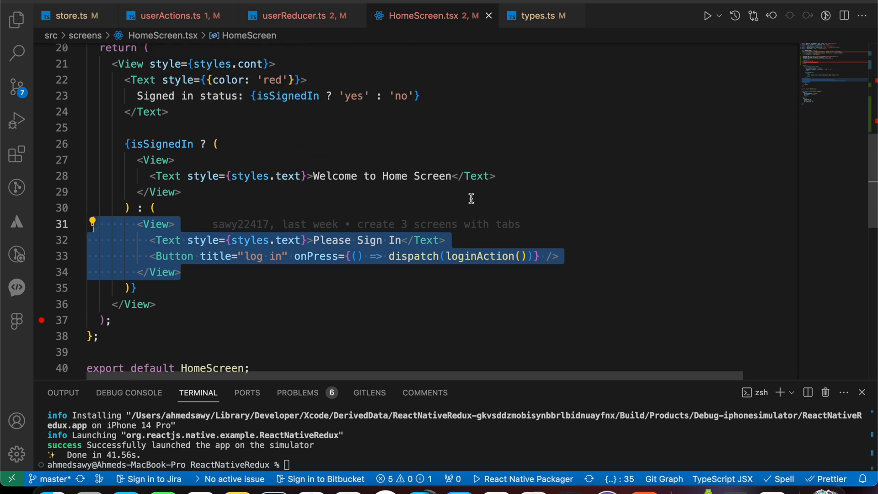
mouse_move(431, 186)
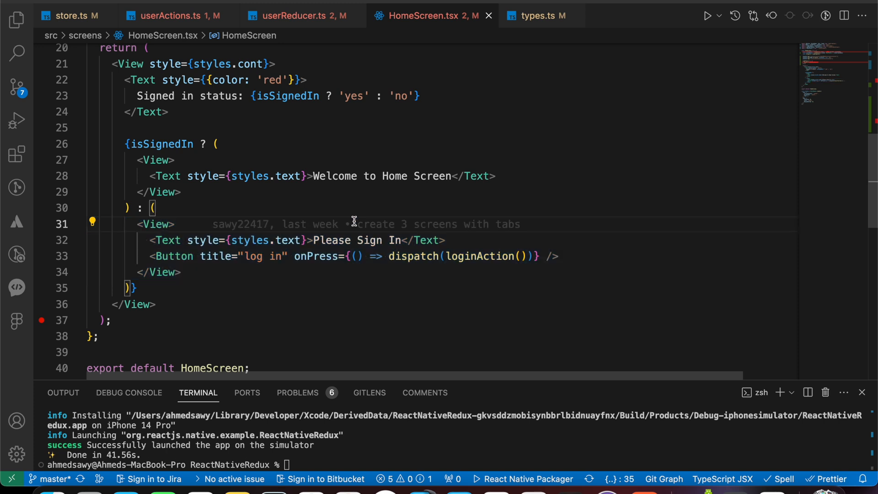
left_click(175, 224)
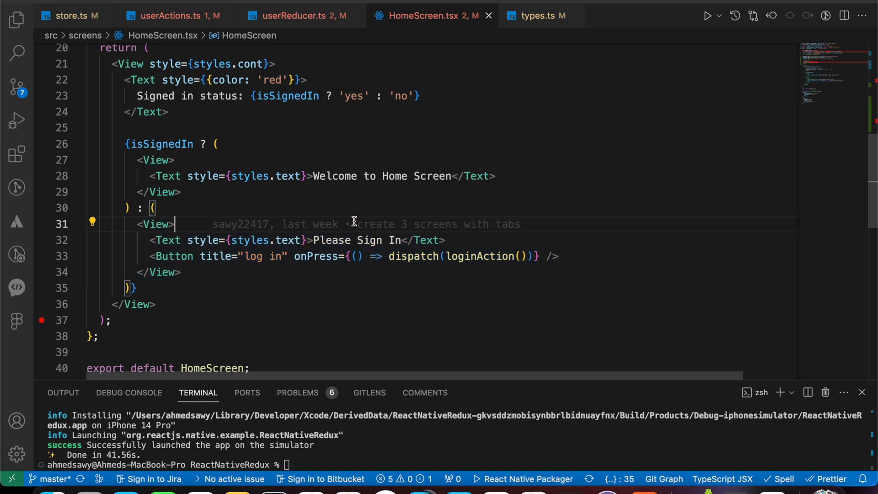